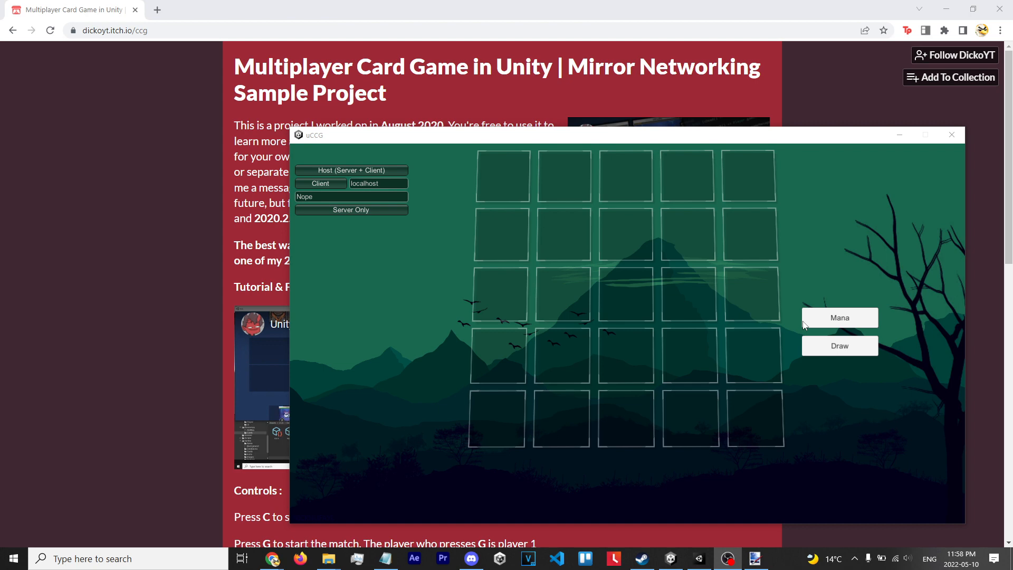
- Minimize the uCCG card game window and bring the Unity editor forward
{"action": "left_click", "coordinate": [950, 135]}
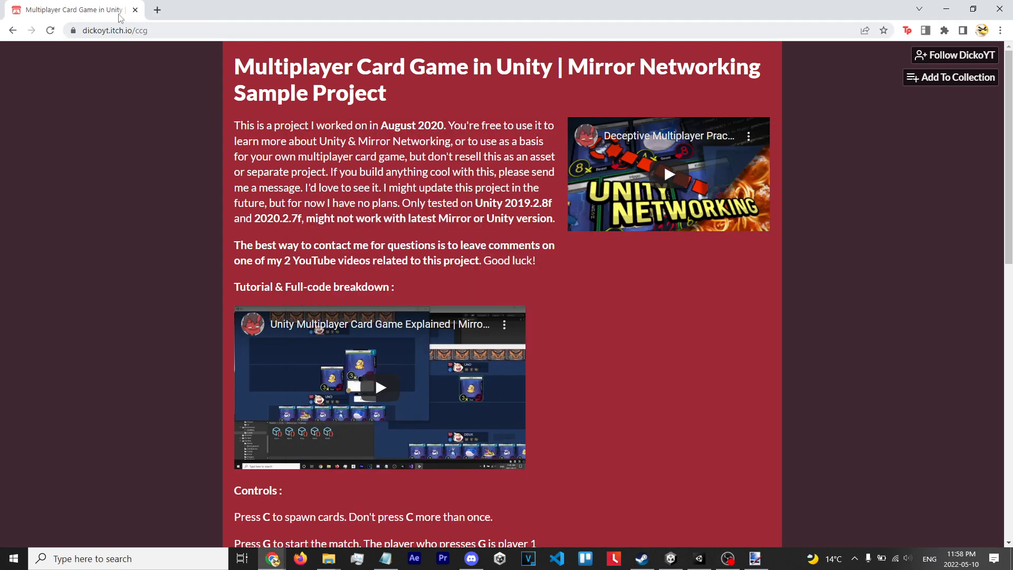
{"action": "mouse_move", "coordinate": [317, 5]}
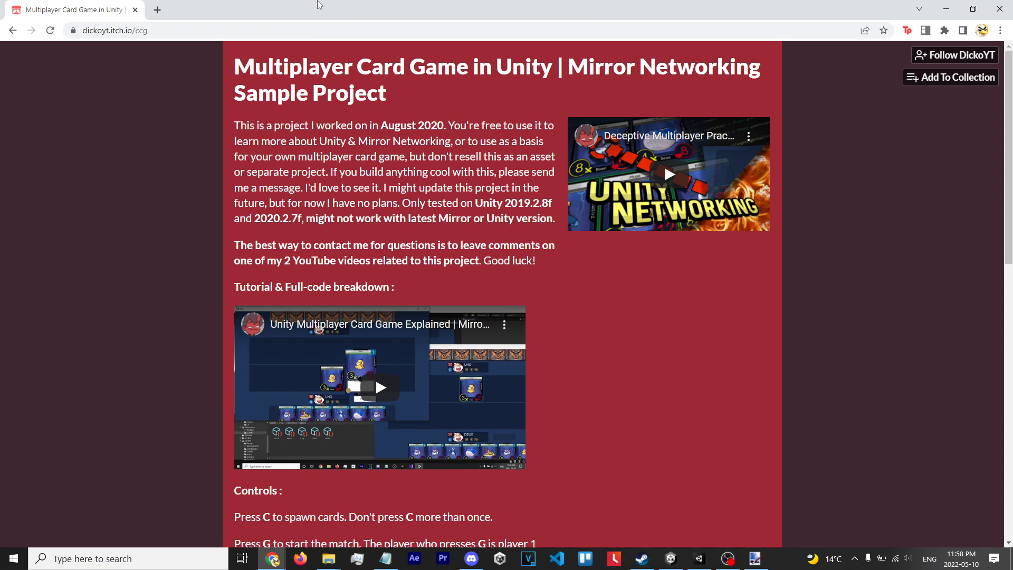
{"action": "left_click", "coordinate": [527, 558]}
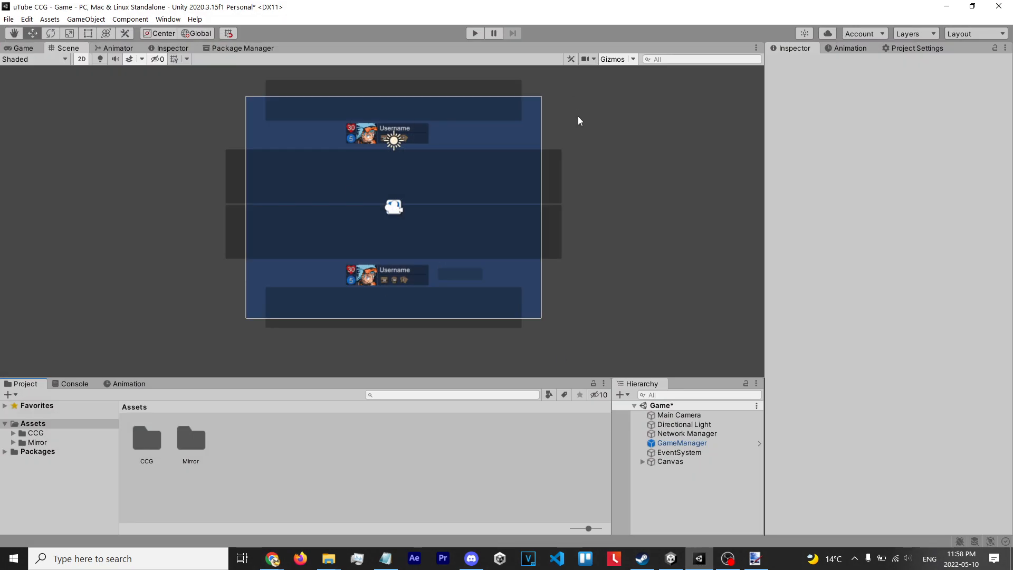
{"action": "mouse_move", "coordinate": [666, 159]}
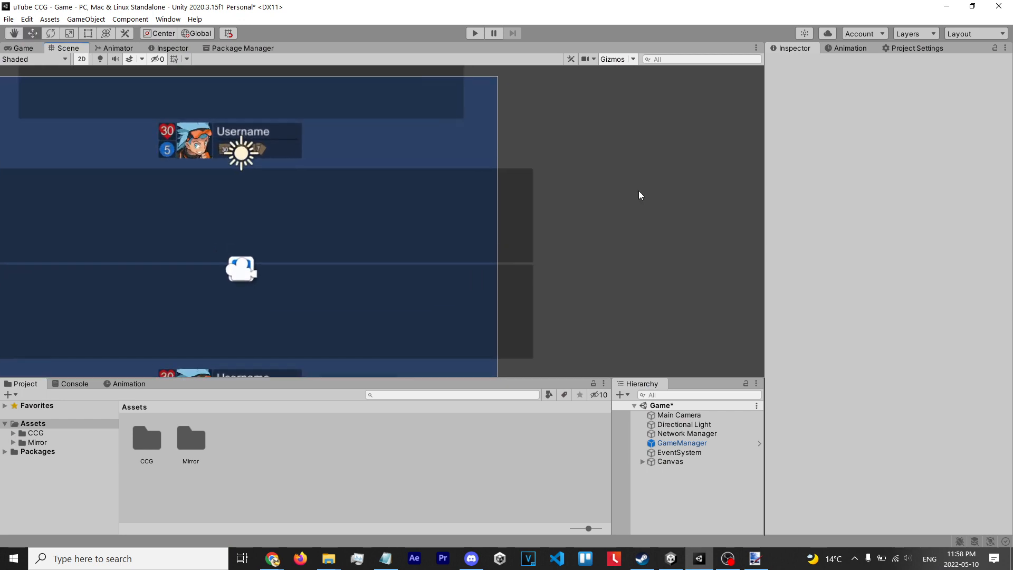
- Expand PlayerField under Battlefield and briefly view the running uCCG game for reference
{"action": "scroll", "scroll_direction": "down", "scroll_amount": 3}
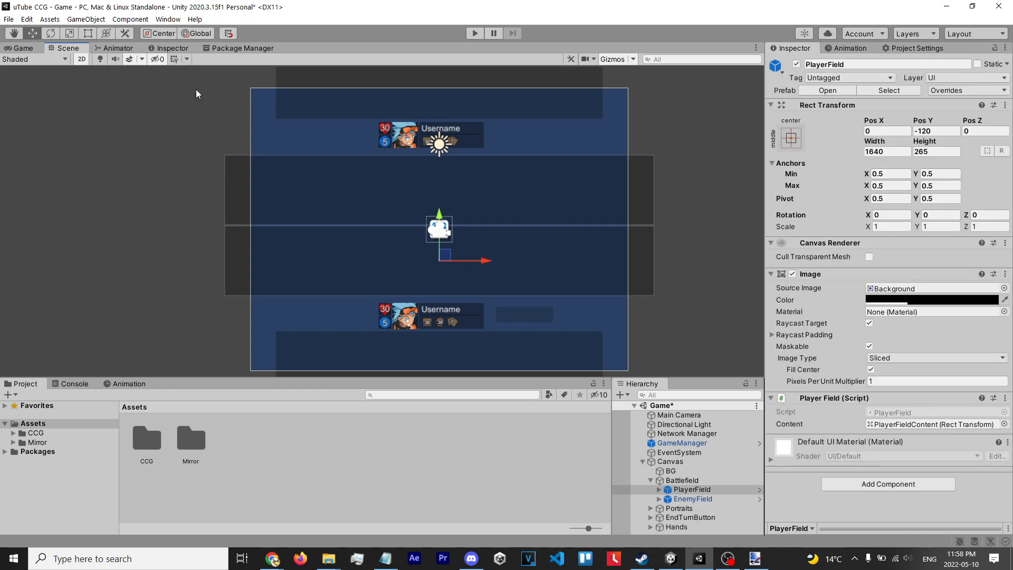
{"action": "left_click", "coordinate": [714, 498]}
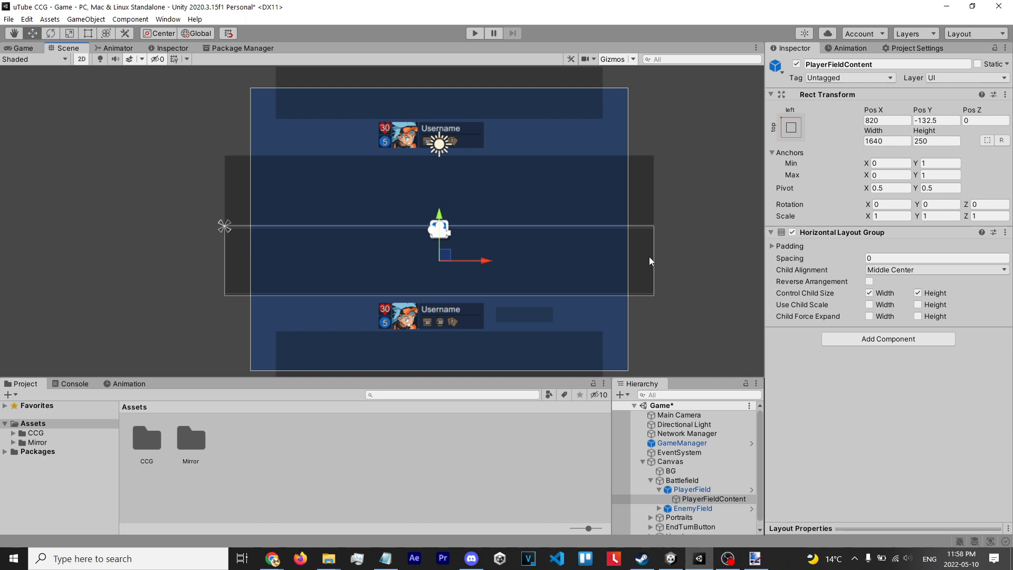
{"action": "left_click", "coordinate": [474, 33]}
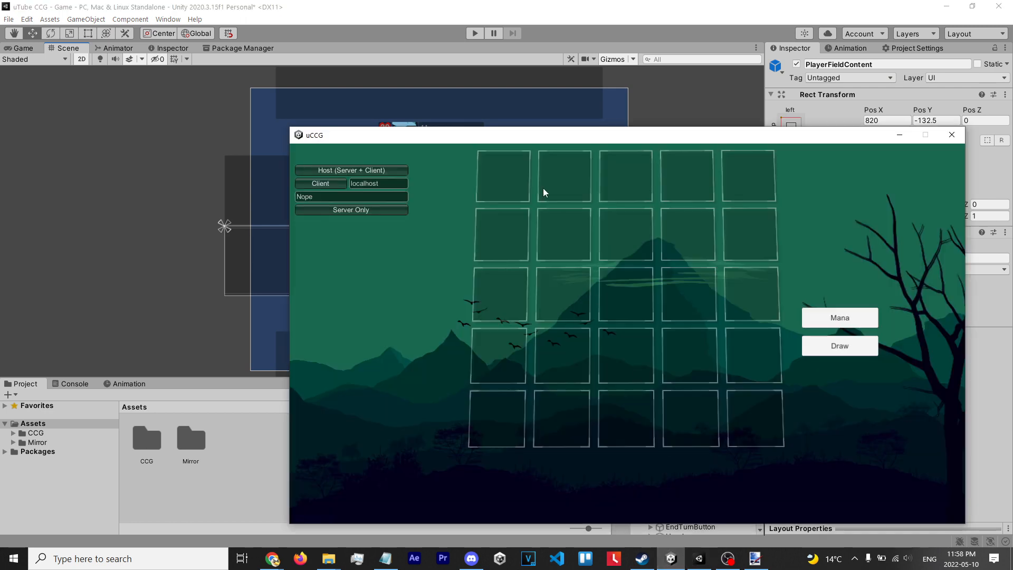
{"action": "mouse_move", "coordinate": [751, 196]}
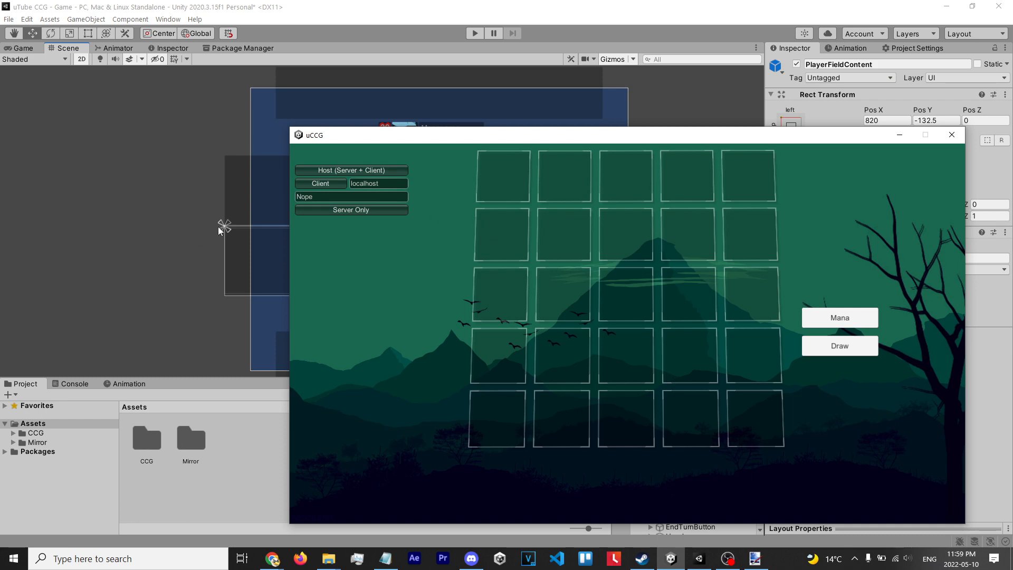
{"action": "left_click", "coordinate": [950, 134]}
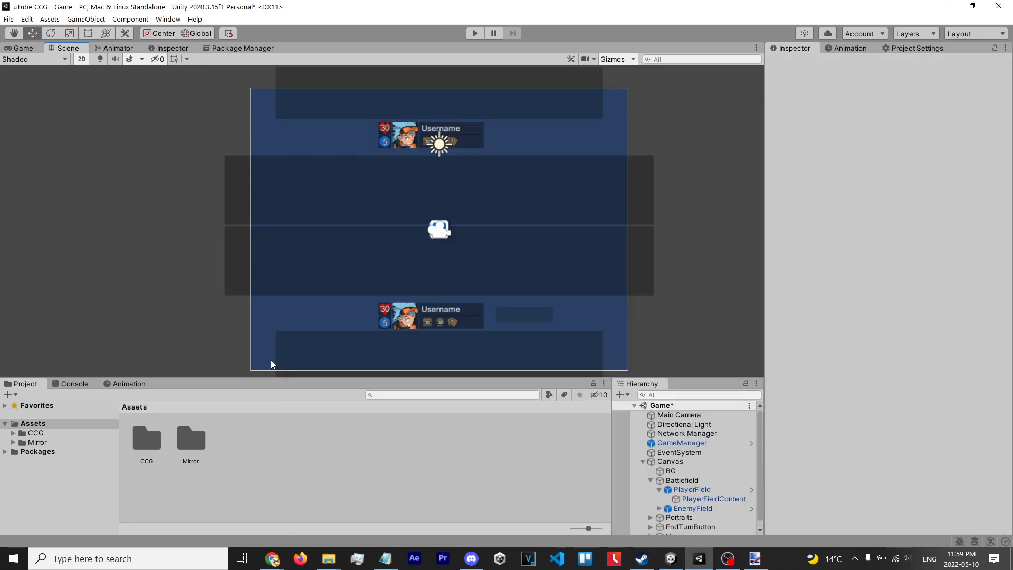
- Delete EnemyField, then rename the PlayerField prefab in CCG > Prefabs > UI to Tile and open it
{"action": "left_click", "coordinate": [691, 489]}
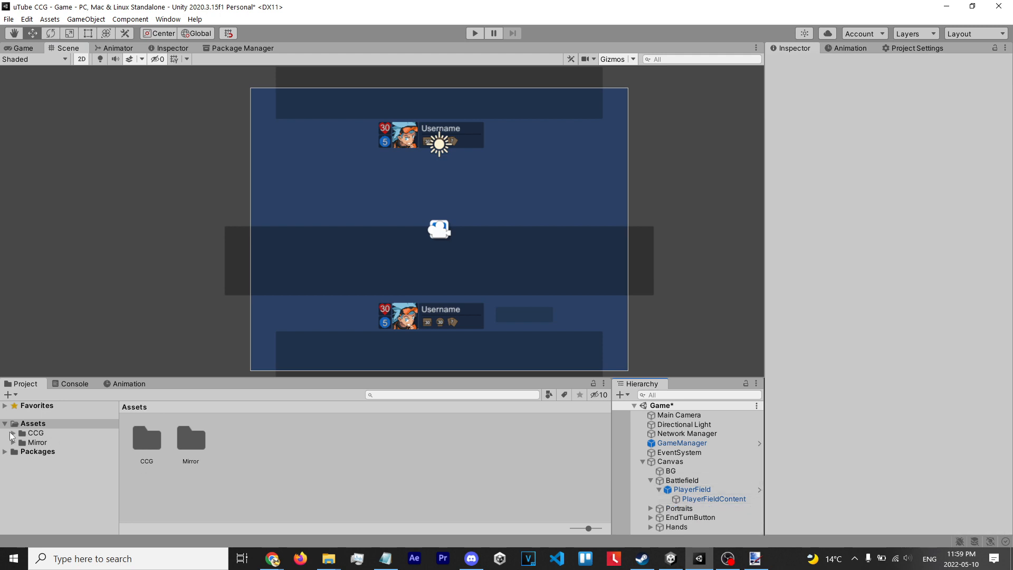
{"action": "left_click", "coordinate": [12, 433]}
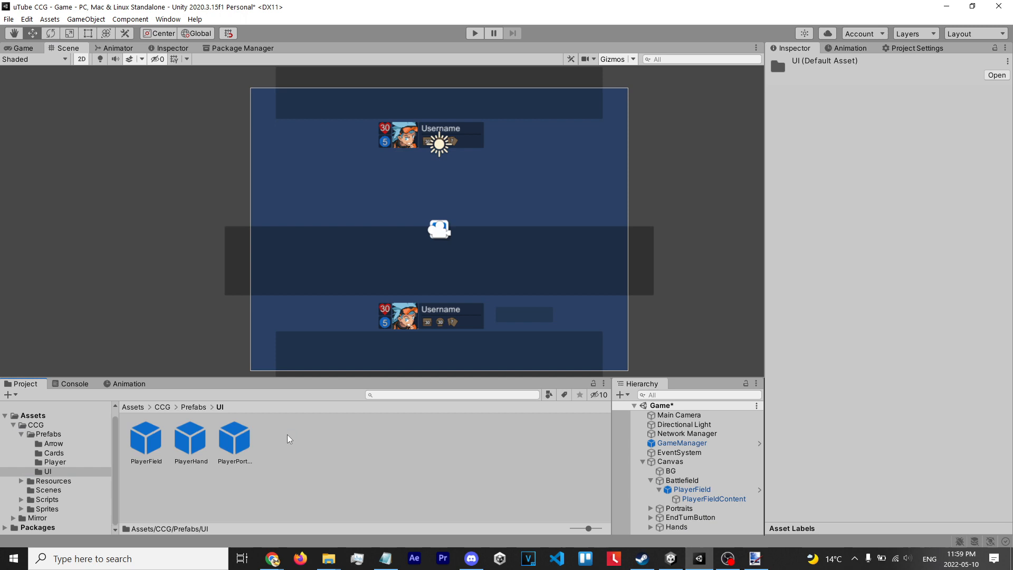
{"action": "right_click", "coordinate": [146, 437]}
{"action": "type", "text": "Tile"}
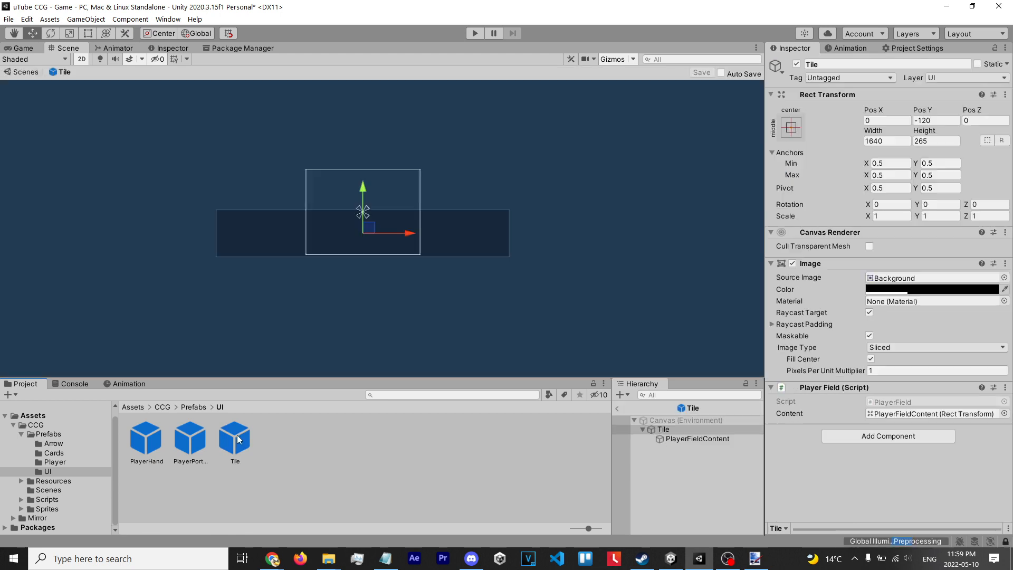
- Remove the Horizontal Layout Group from PlayerFieldContent and return to the Game scene
{"action": "left_click", "coordinate": [697, 438]}
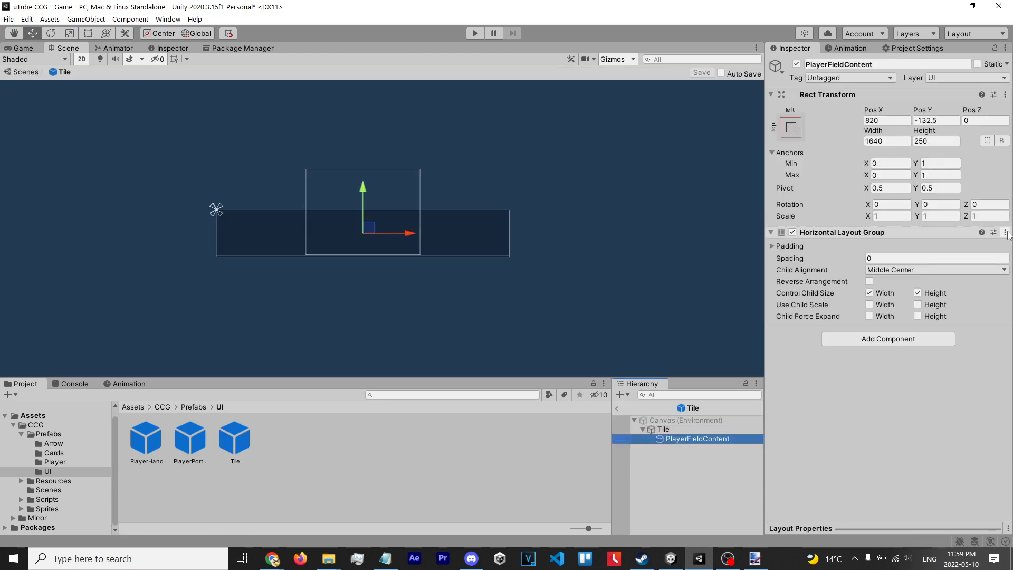
{"action": "left_click", "coordinate": [1005, 232]}
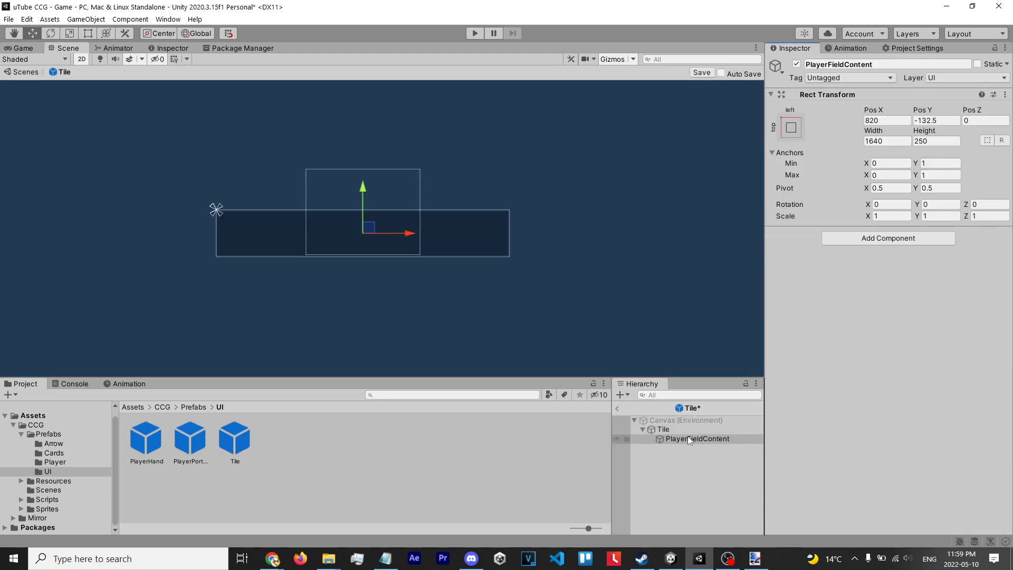
{"action": "left_click", "coordinate": [663, 429]}
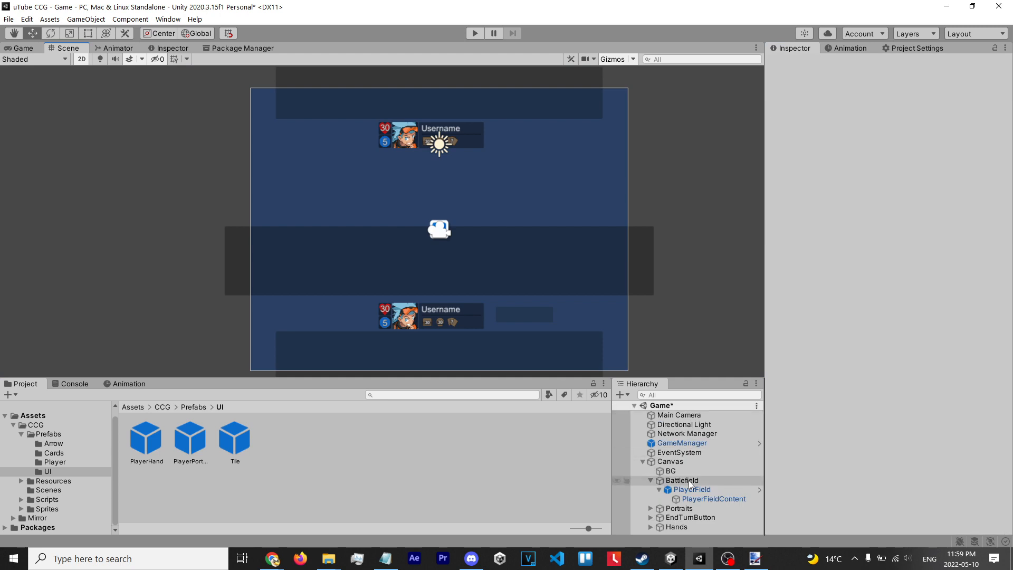
- Delete PlayerField and create a UI Image named Grid under Battlefield
{"action": "left_click", "coordinate": [651, 480]}
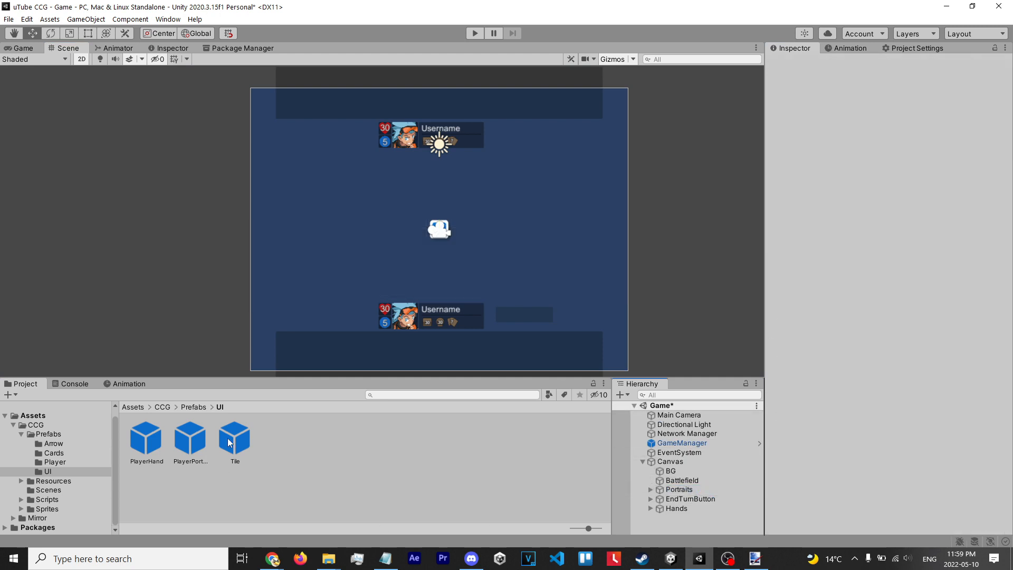
{"action": "right_click", "coordinate": [682, 480]}
{"action": "type", "text": "Grid"}
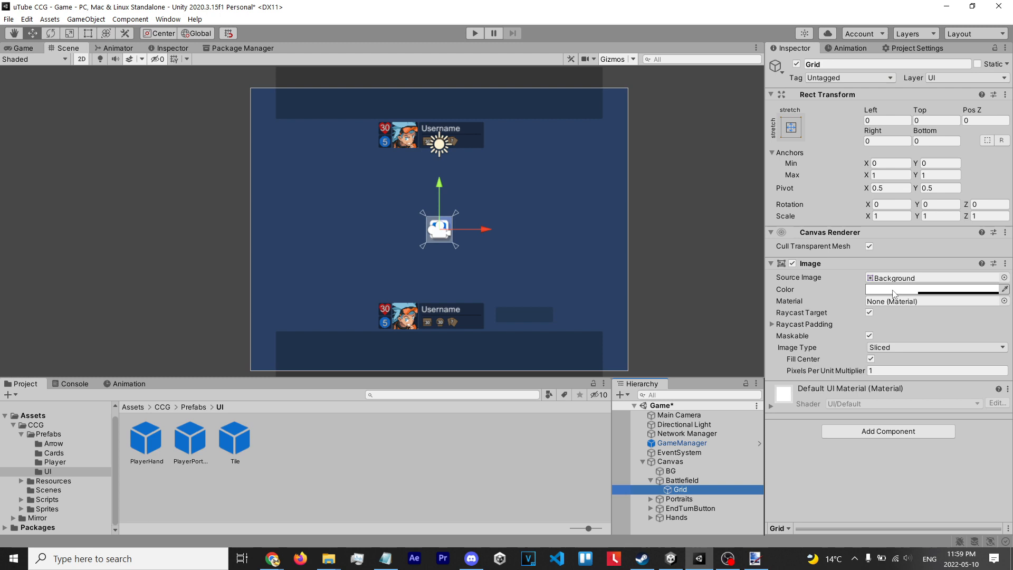
{"action": "left_click", "coordinate": [933, 289]}
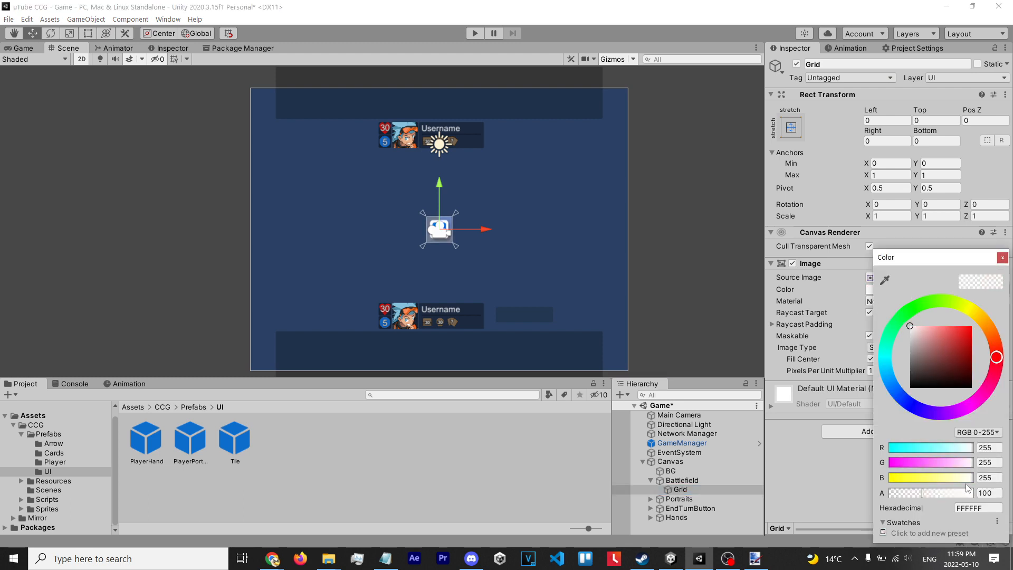
- Lower the Grid's colour alpha, add a Grid Layout Group, and place a Tile inside
{"action": "left_click", "coordinate": [1002, 257]}
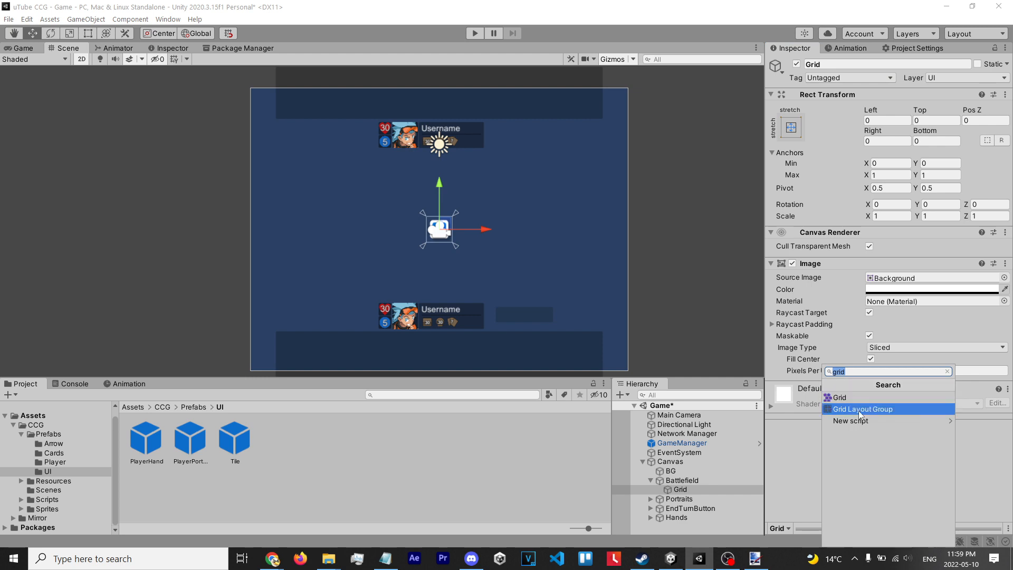
{"action": "left_click", "coordinate": [861, 408]}
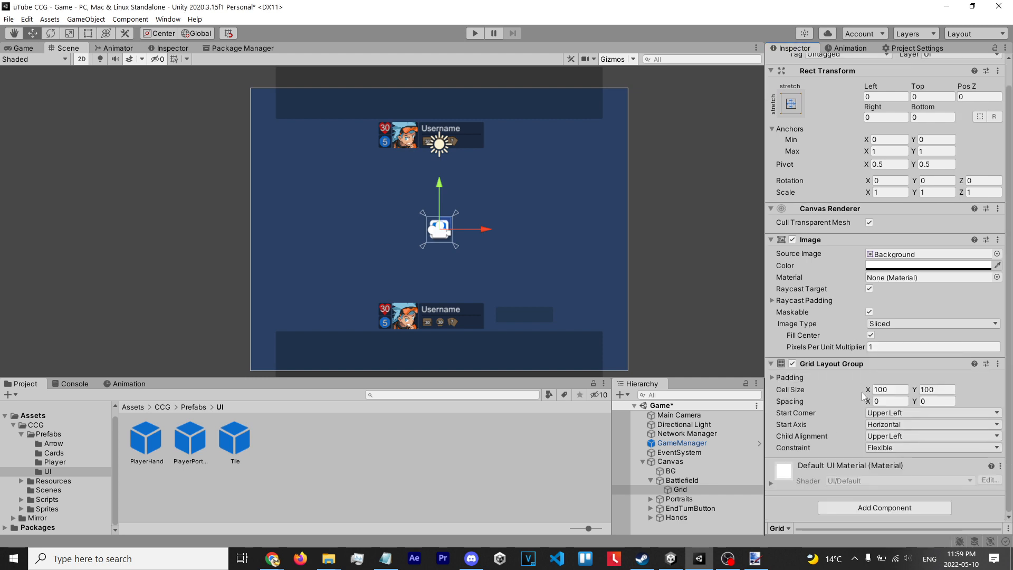
{"action": "left_click", "coordinate": [680, 498]}
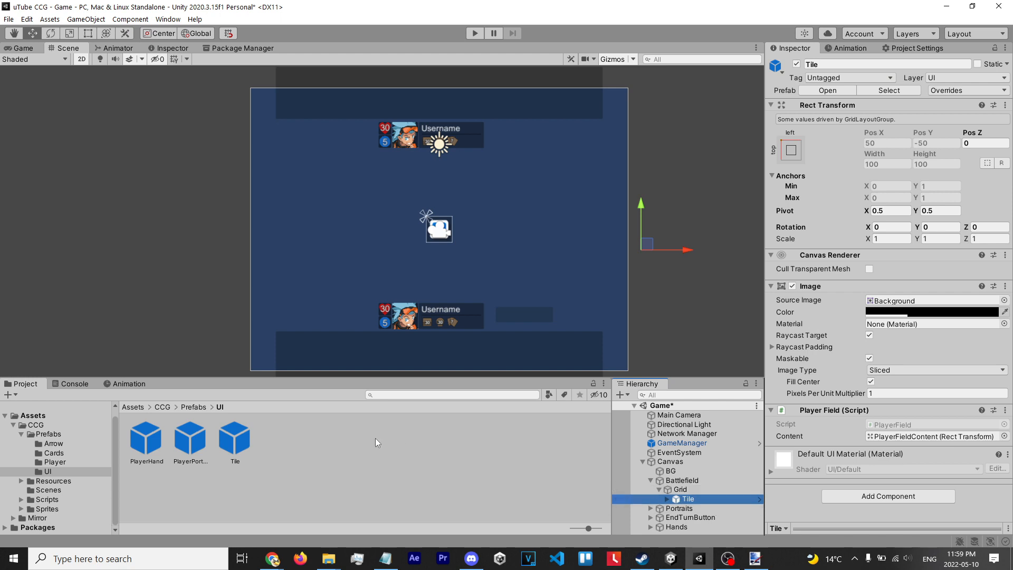
- Duplicate the Tile with Ctrl+D until Tile (24) exists, then select Grid
{"action": "left_click", "coordinate": [680, 489]}
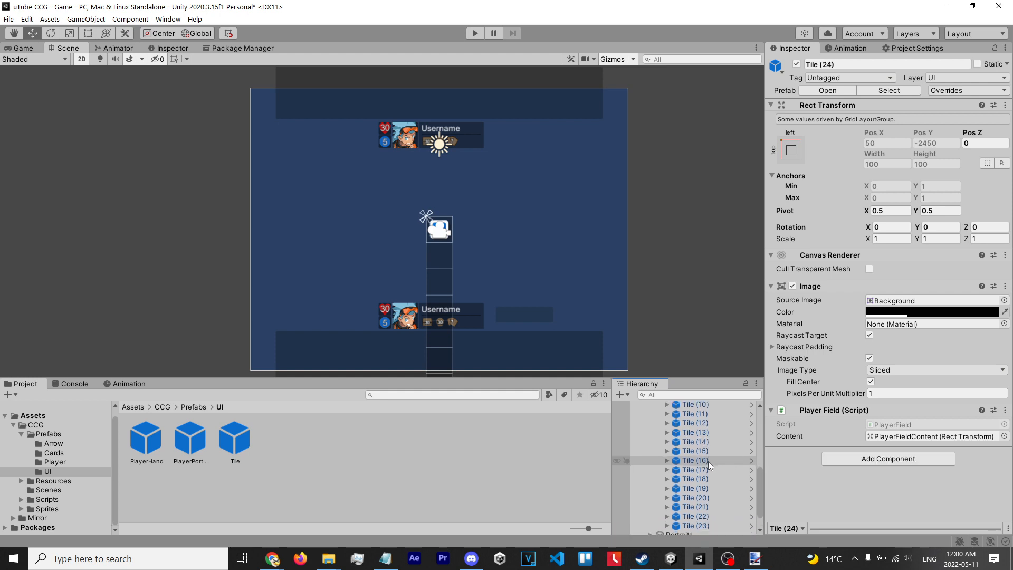
{"action": "left_click", "coordinate": [679, 436]}
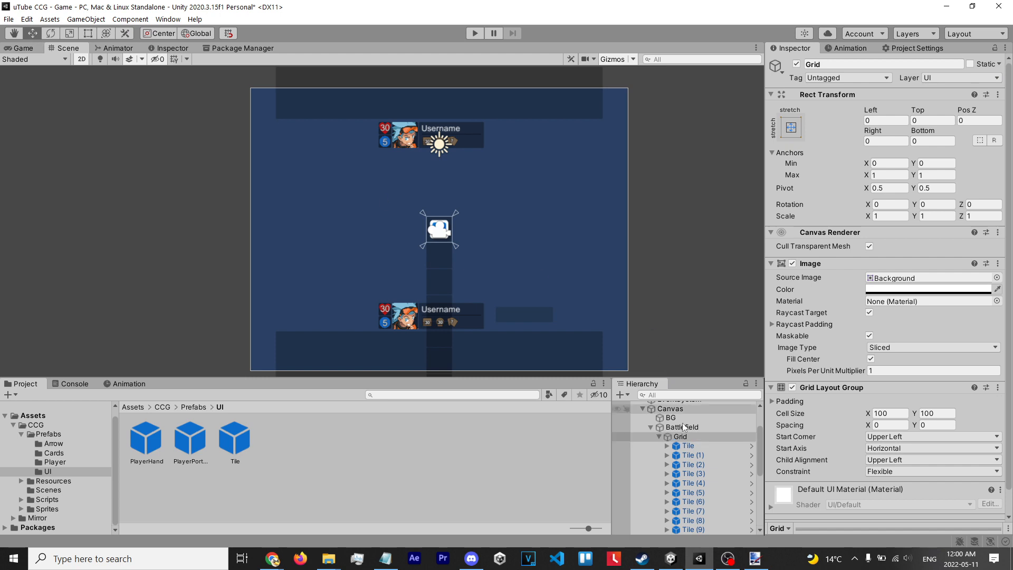
- Set Grid cell size 120x120 and spacing 10x10, and adjust its Rect Transform offsets
{"action": "left_click", "coordinate": [679, 437]}
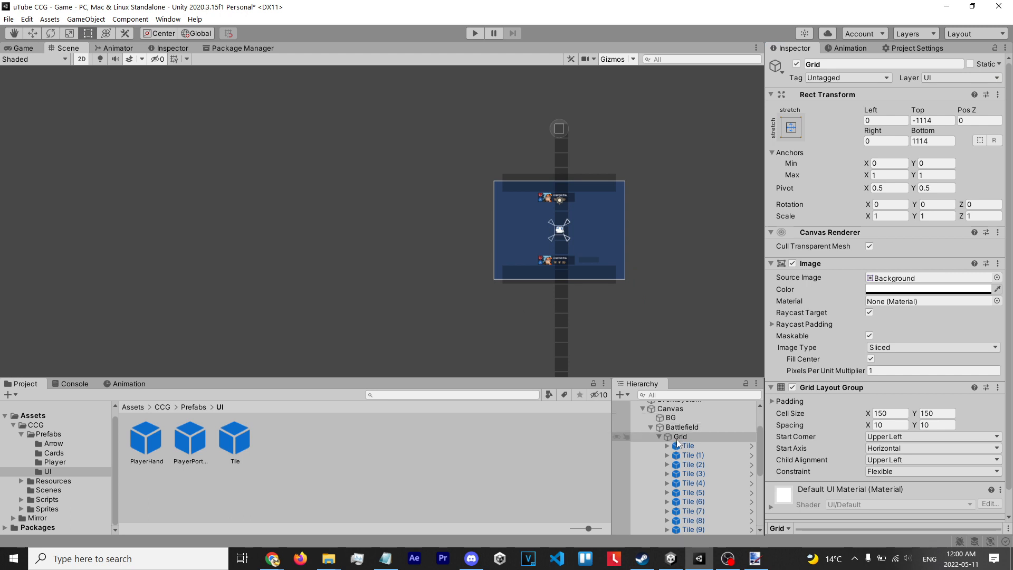
{"action": "left_click", "coordinate": [679, 437]}
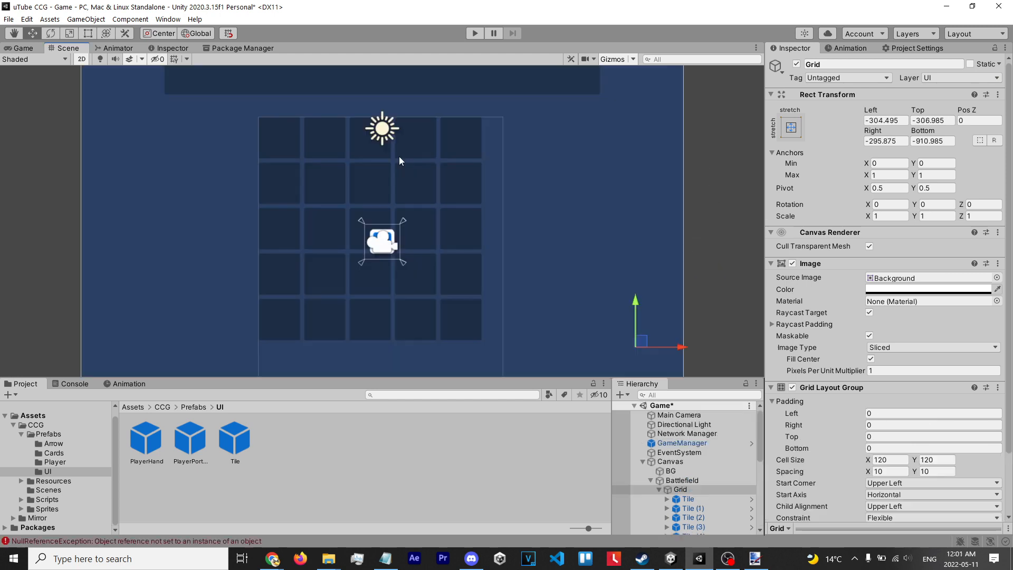
{"action": "left_click", "coordinate": [687, 499]}
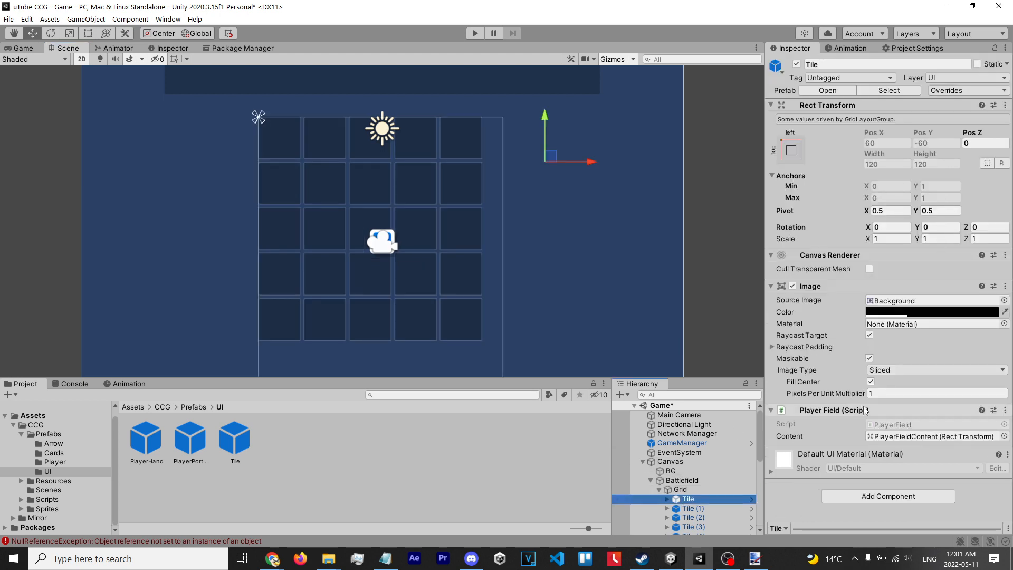
{"action": "mouse_move", "coordinate": [257, 137]}
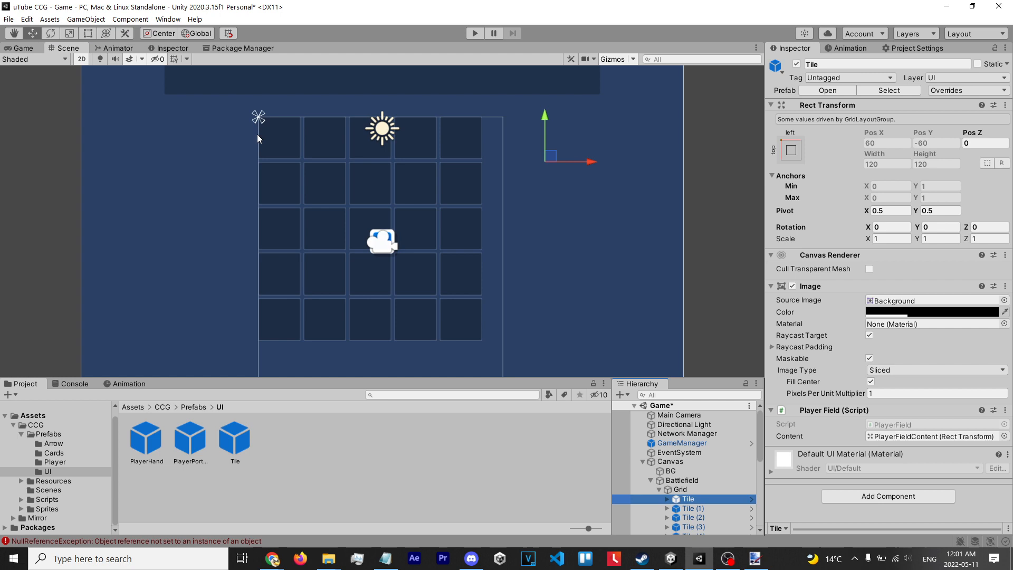
{"action": "mouse_move", "coordinate": [291, 117]}
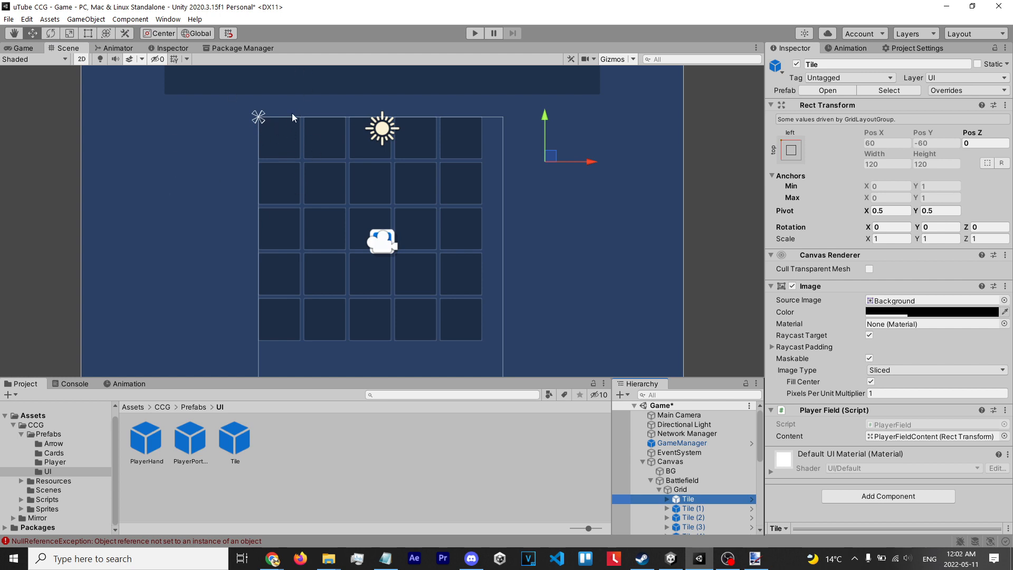
{"action": "mouse_move", "coordinate": [266, 132]}
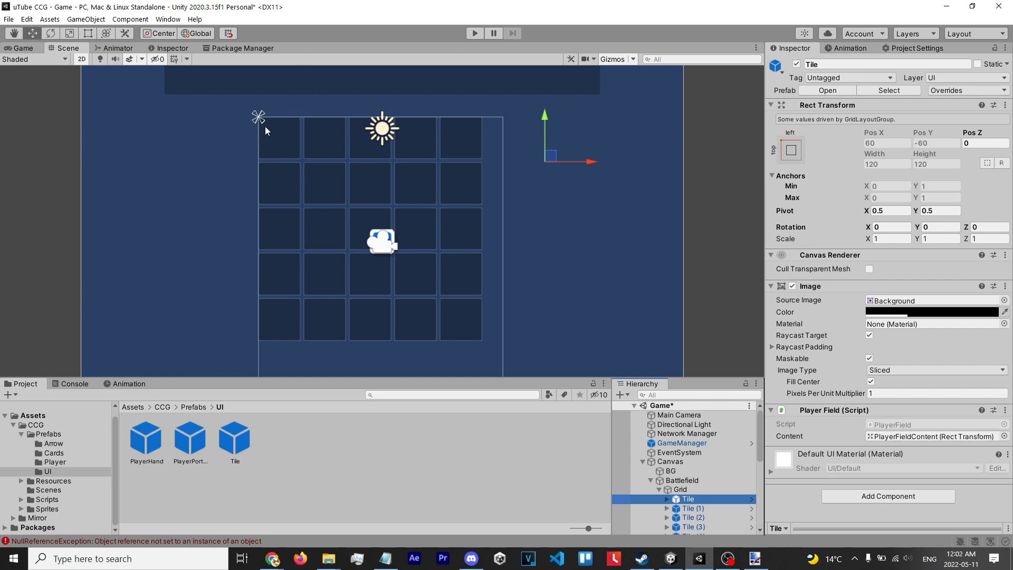
{"action": "mouse_move", "coordinate": [281, 111]}
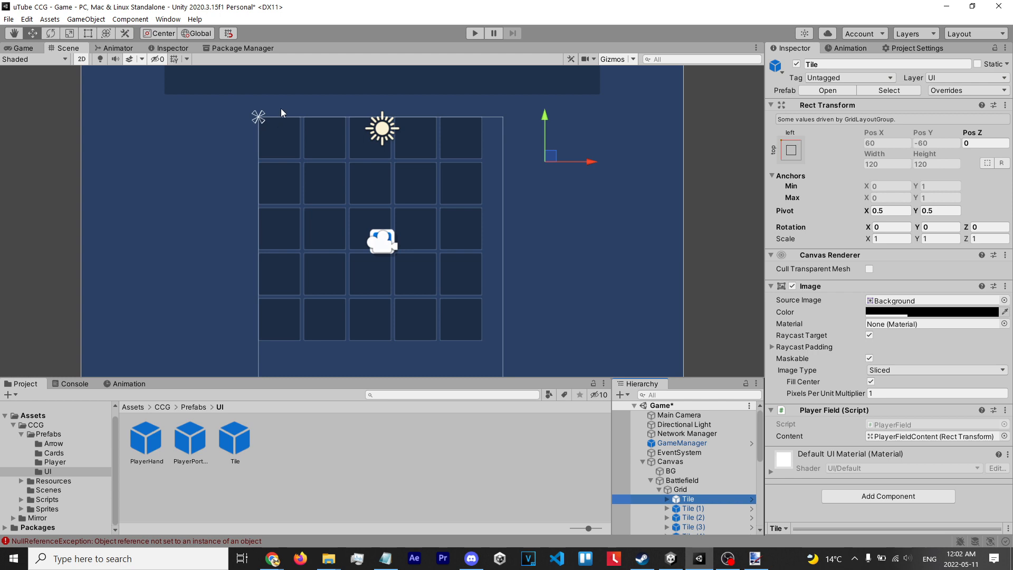
{"action": "mouse_move", "coordinate": [715, 169]}
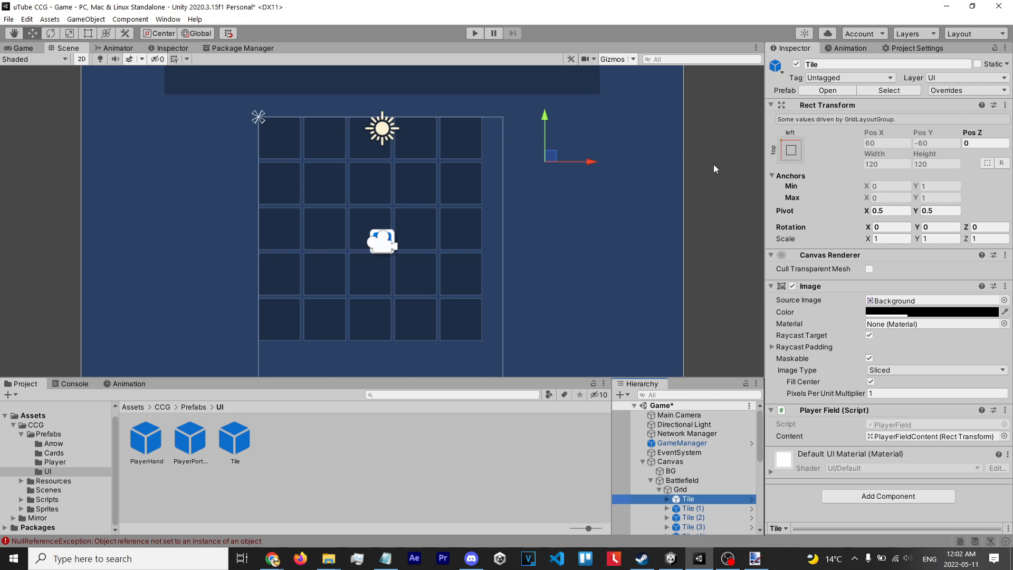
{"action": "mouse_move", "coordinate": [679, 251]}
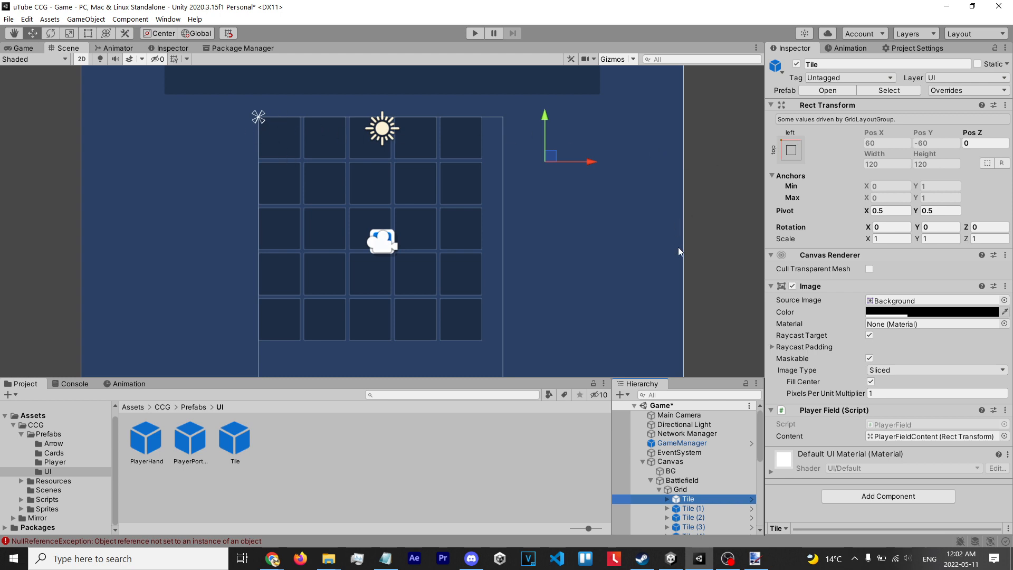
- Inspect GameManager's empty Player Field and Enemy Field references, then select Tile (24)
{"action": "left_click", "coordinate": [682, 443]}
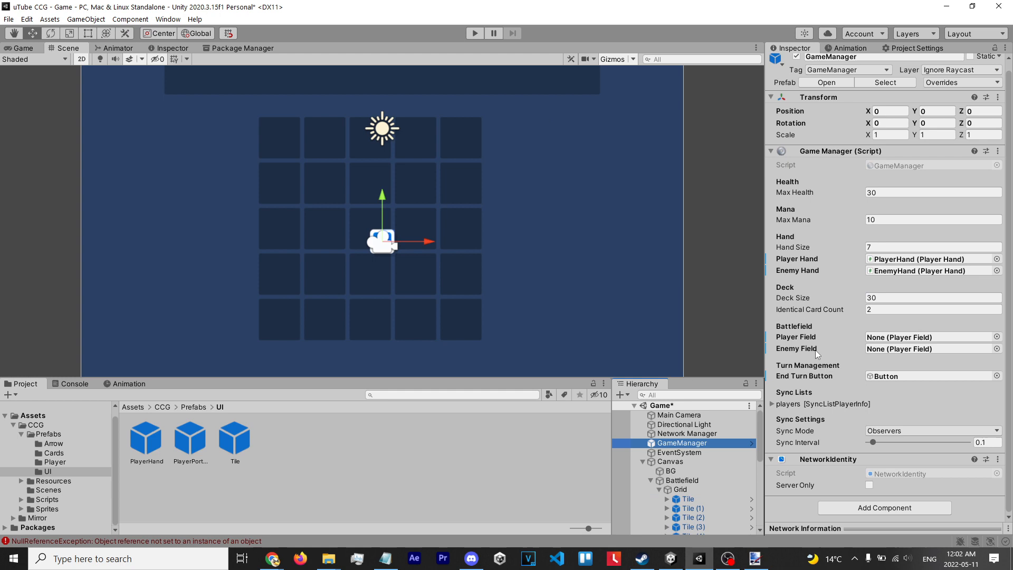
{"action": "mouse_move", "coordinate": [904, 334]}
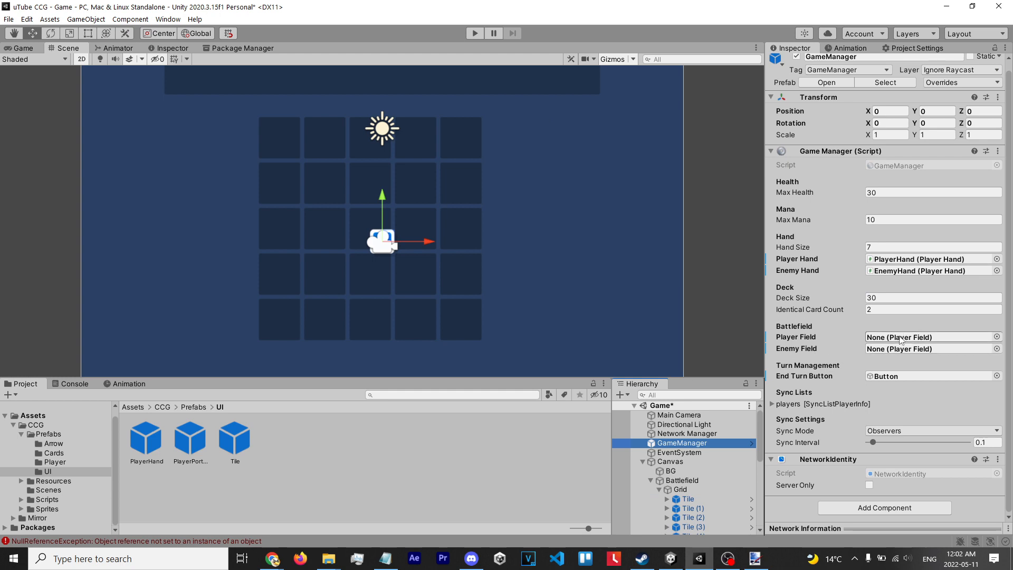
{"action": "left_click", "coordinate": [680, 489]}
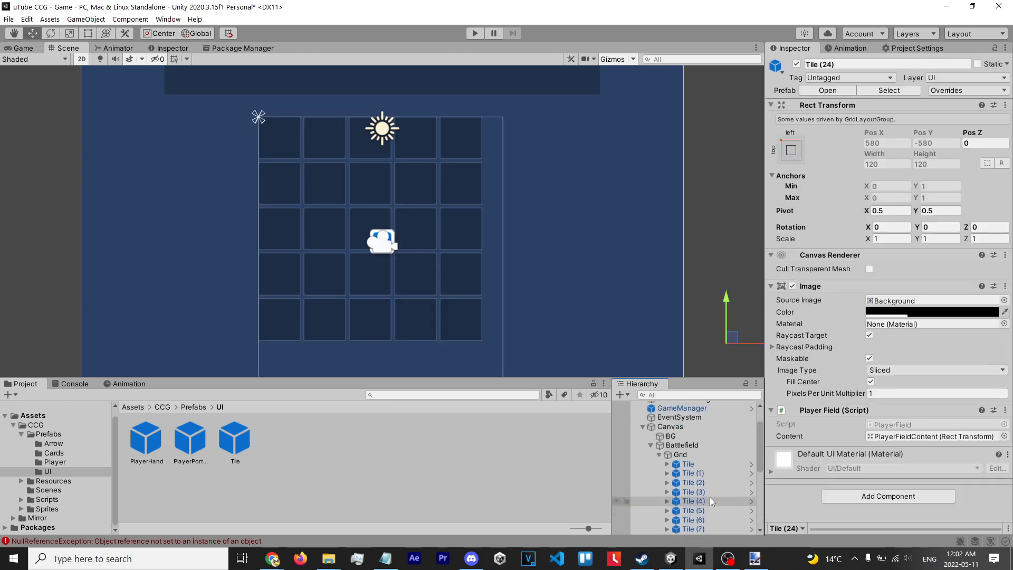
- Scroll through the tiles and capture a snip of the 5x5 grid in the Scene view
{"action": "scroll", "scroll_direction": "down", "scroll_amount": 3}
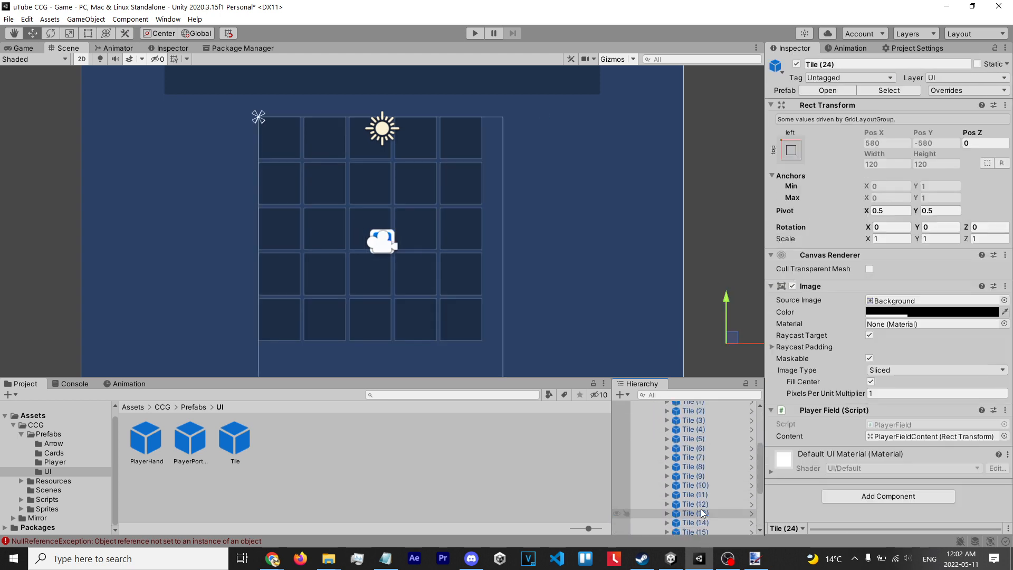
{"action": "left_click", "coordinate": [683, 443]}
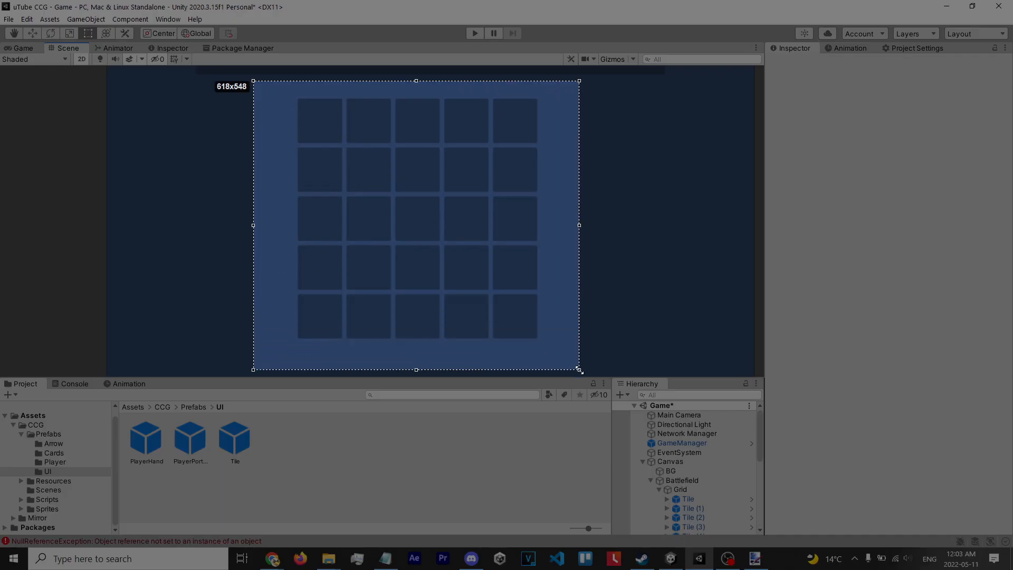
- Paste the grid screenshot into the blank paint.net image
{"action": "left_click", "coordinate": [754, 558]}
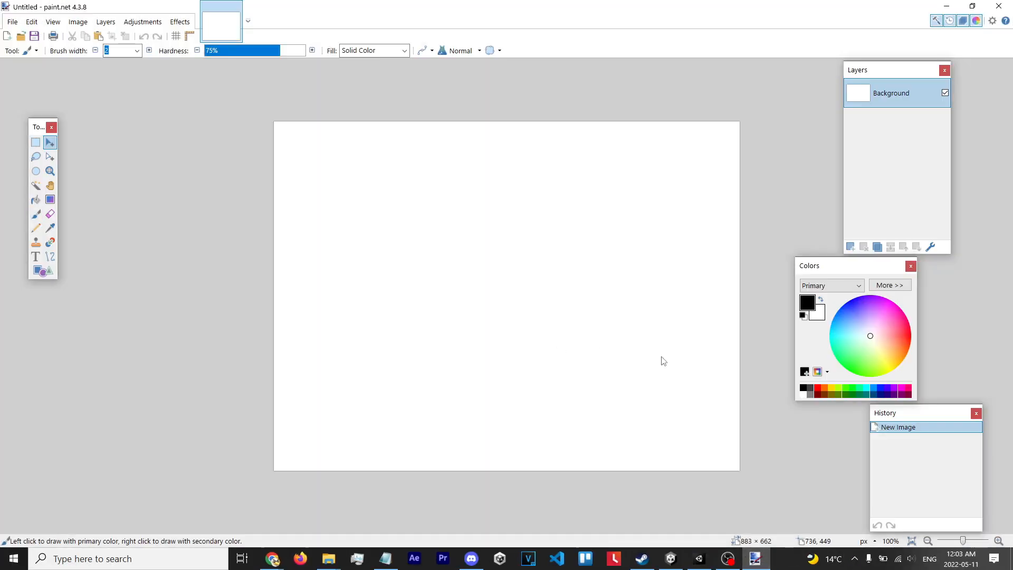
{"action": "key", "text": "ctrl+v"}
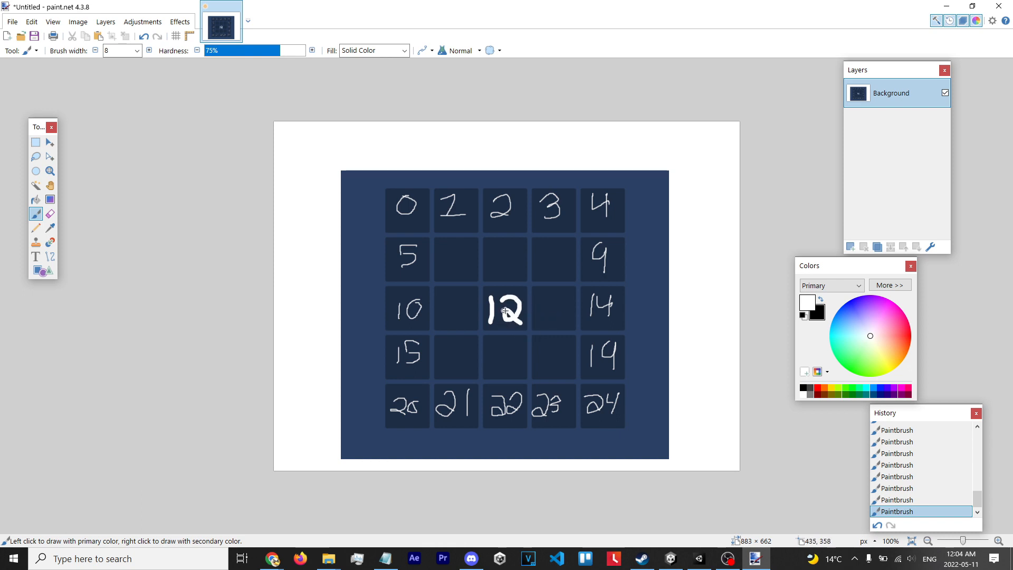
{"action": "mouse_move", "coordinate": [506, 322]}
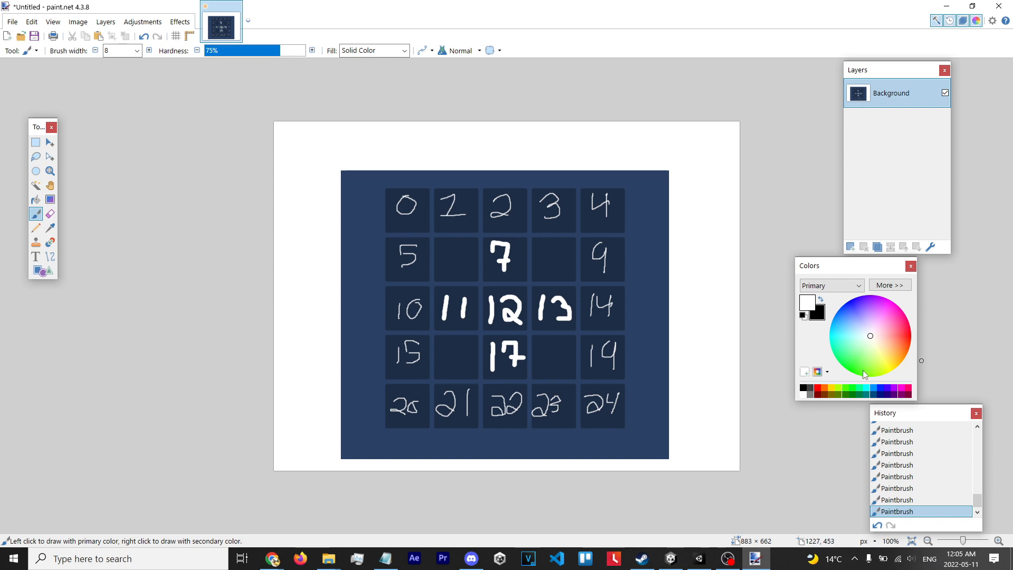
- Paint tile 12's neighbour arrows: red for −1 and −5, green for +1 and +5
{"action": "left_click", "coordinate": [95, 51]}
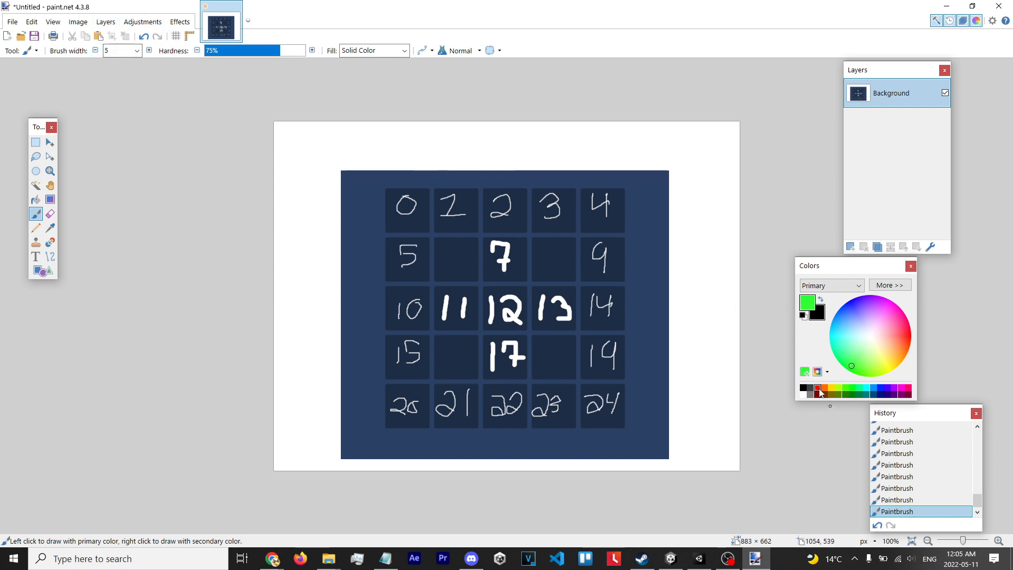
{"action": "left_click", "coordinate": [817, 389]}
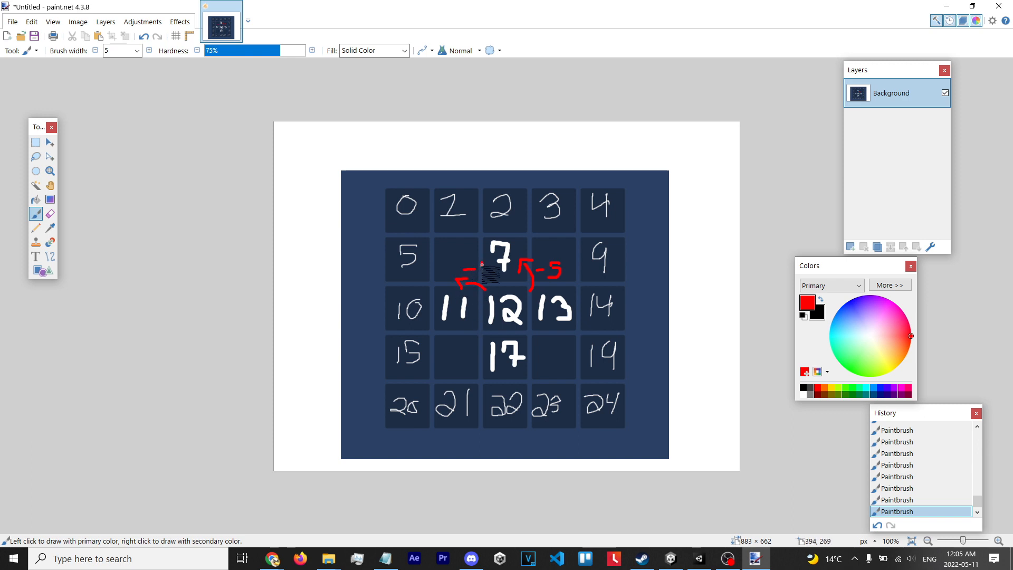
{"action": "left_click", "coordinate": [863, 375]}
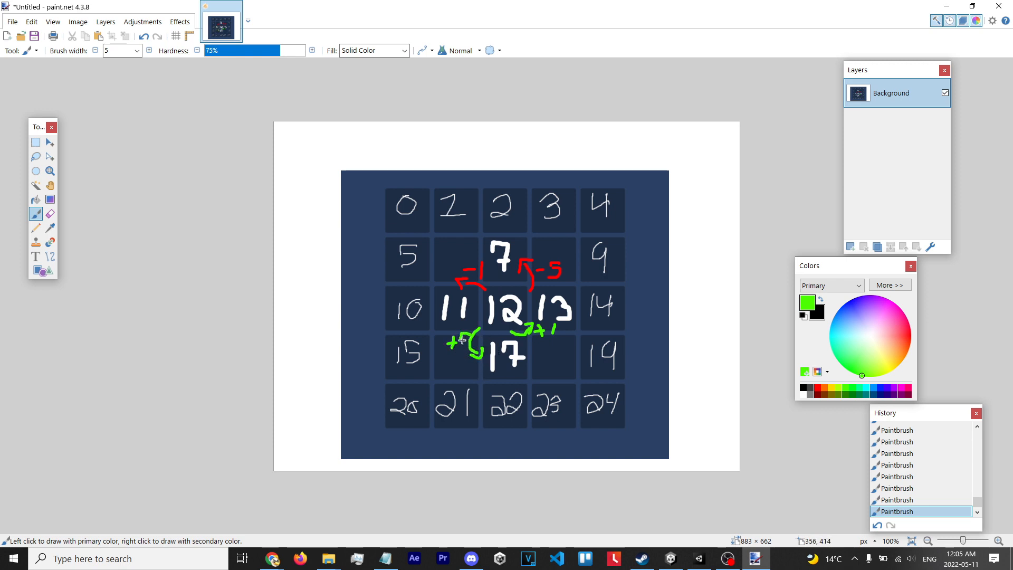
{"action": "mouse_move", "coordinate": [582, 325]}
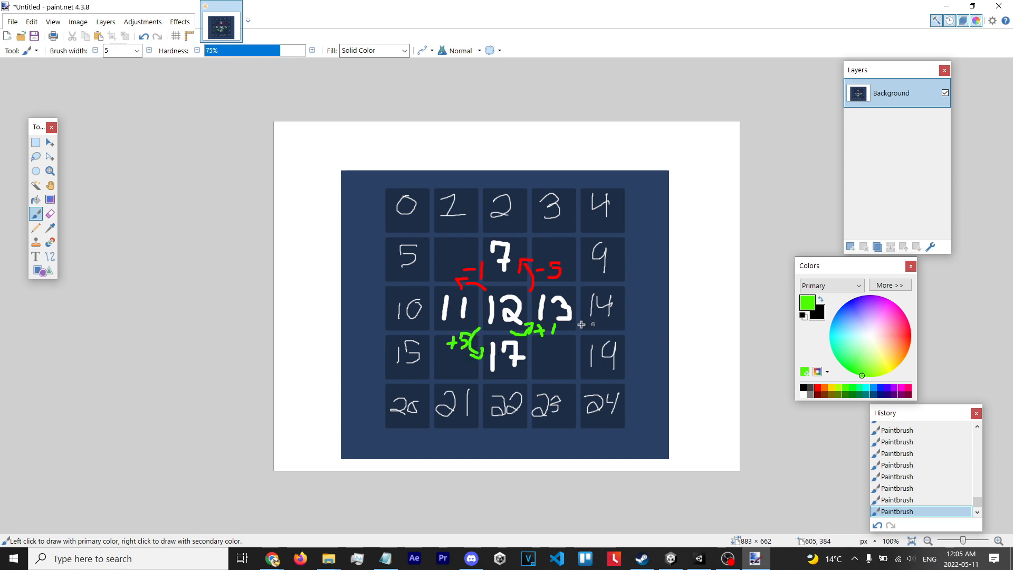
{"action": "mouse_move", "coordinate": [619, 312]}
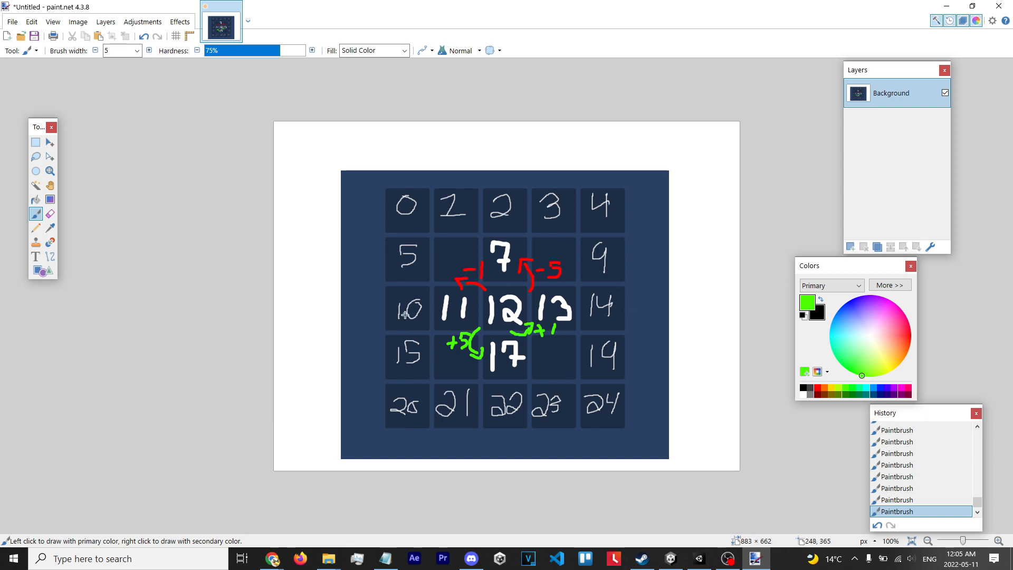
{"action": "mouse_move", "coordinate": [608, 308]}
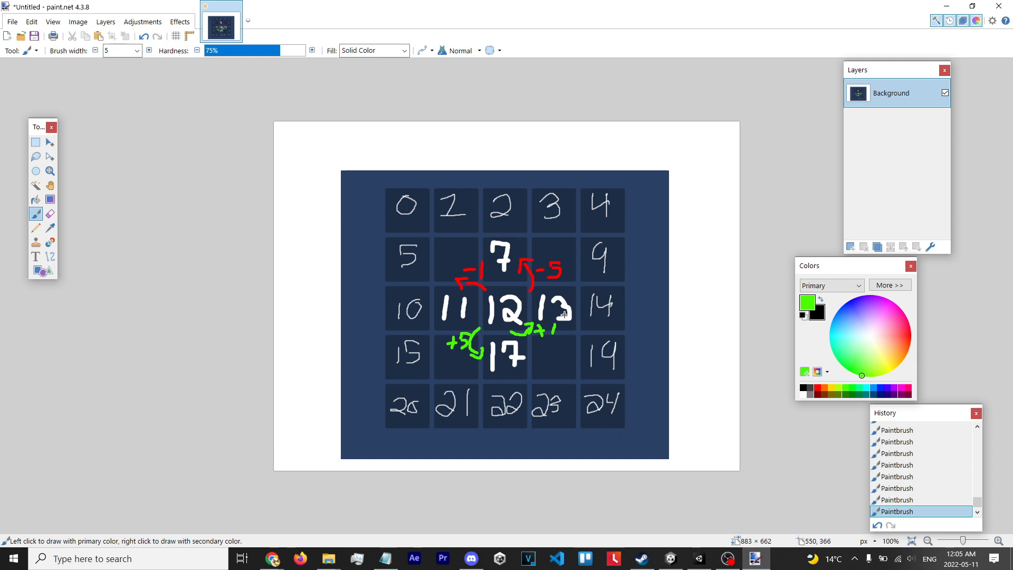
{"action": "mouse_move", "coordinate": [509, 257]}
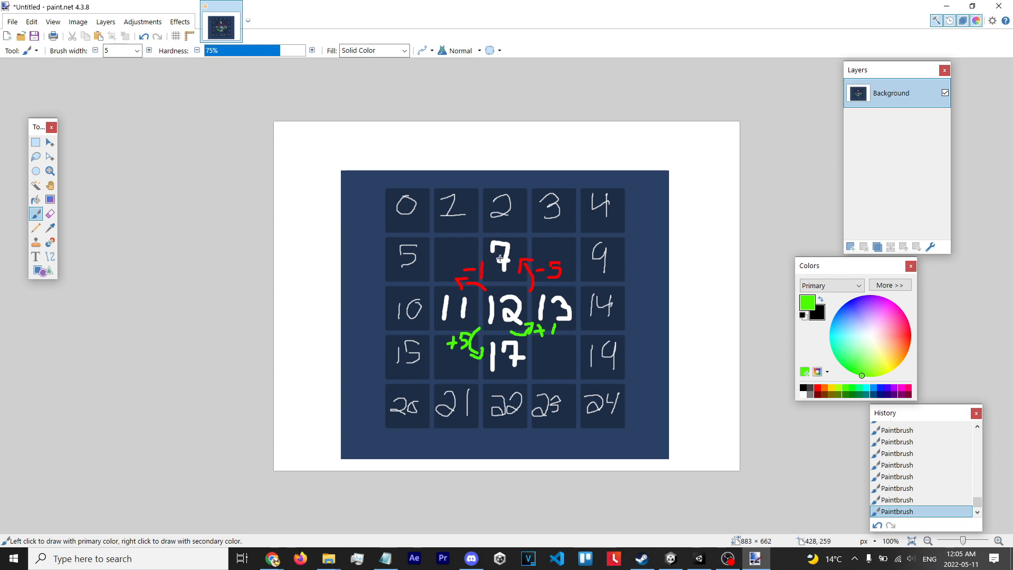
{"action": "mouse_move", "coordinate": [506, 233]}
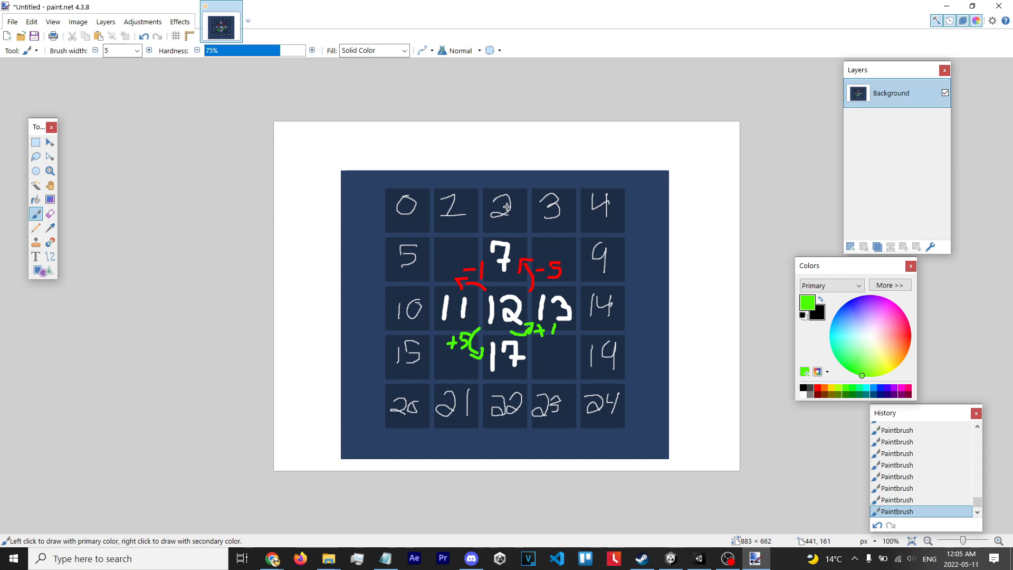
{"action": "mouse_move", "coordinate": [517, 306]}
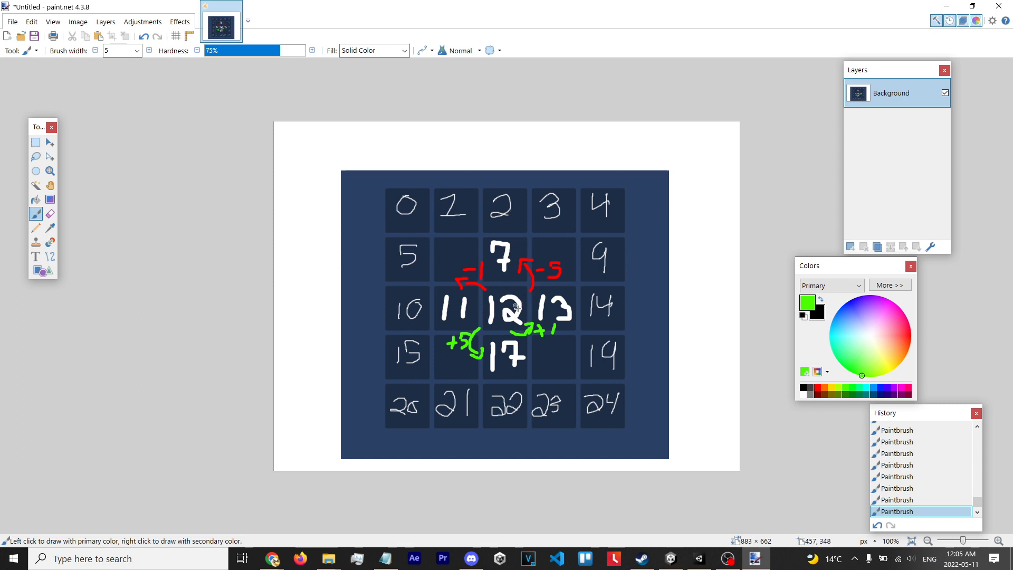
{"action": "mouse_move", "coordinate": [509, 212]}
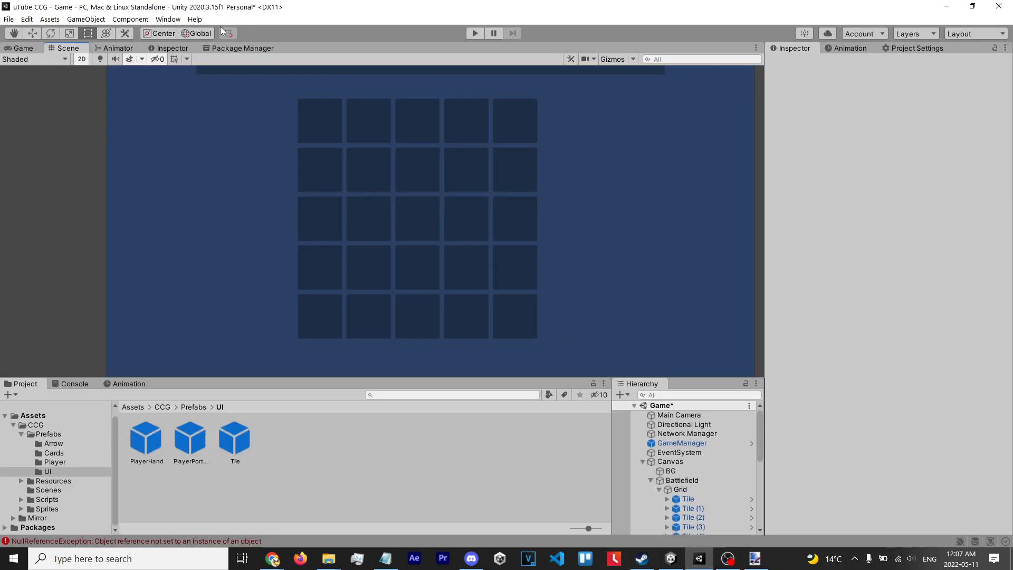
- Inspect the Battlefield Grid's 120×120 cell size and 10 spacing, then glance at the sketch
{"action": "left_click", "coordinate": [680, 490]}
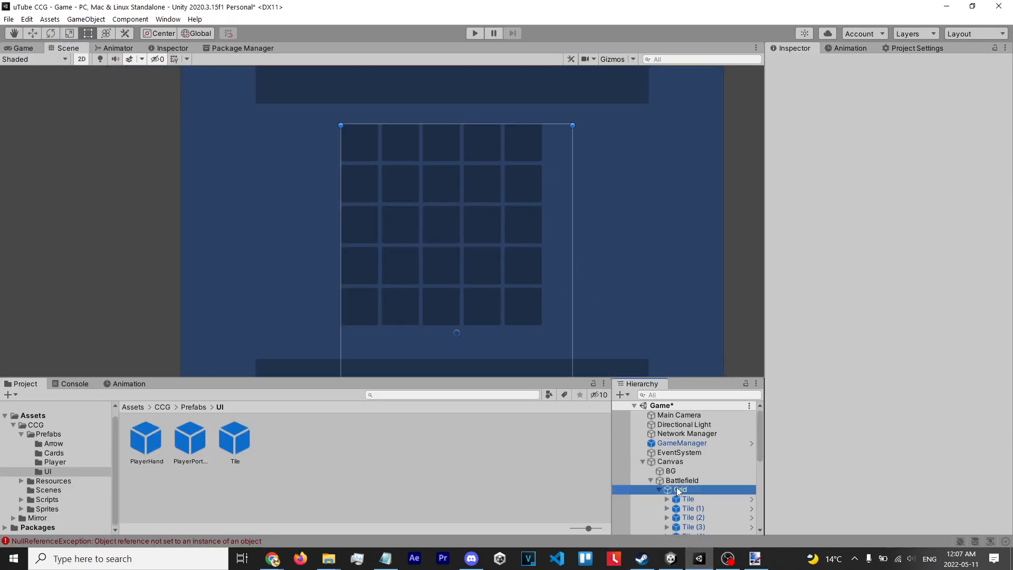
{"action": "left_click", "coordinate": [679, 489]}
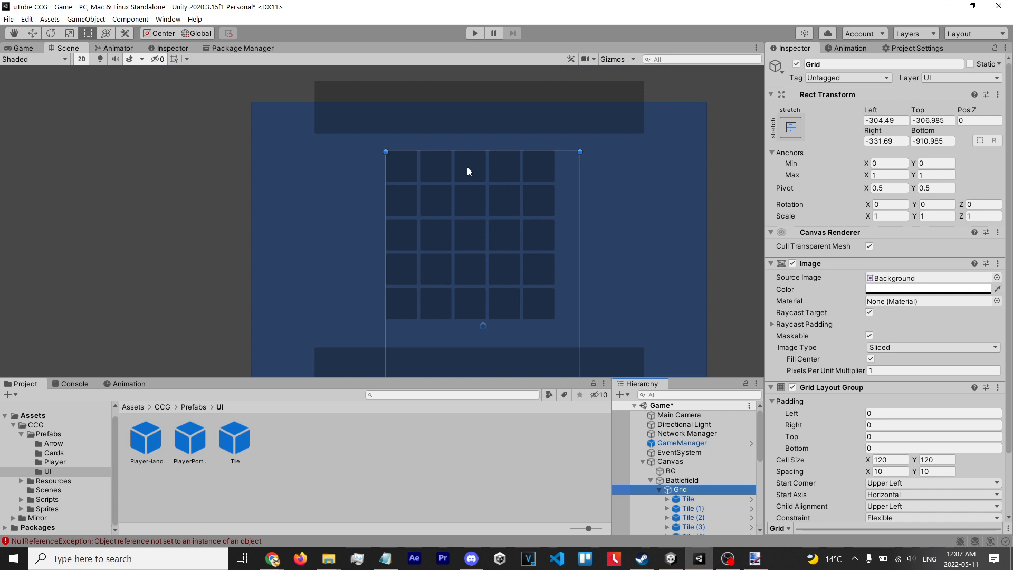
{"action": "left_click", "coordinate": [754, 559]}
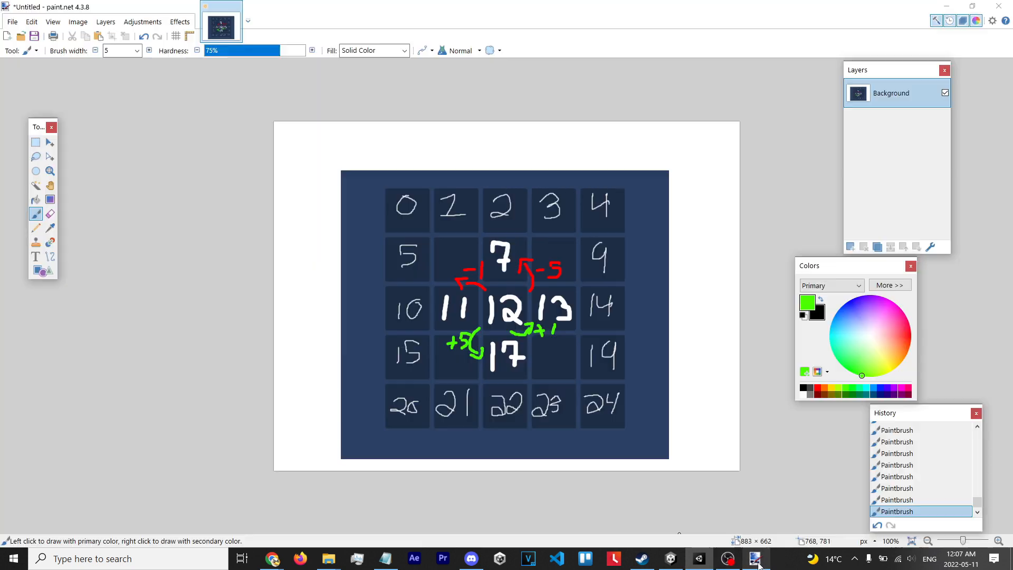
{"action": "mouse_move", "coordinate": [503, 367]}
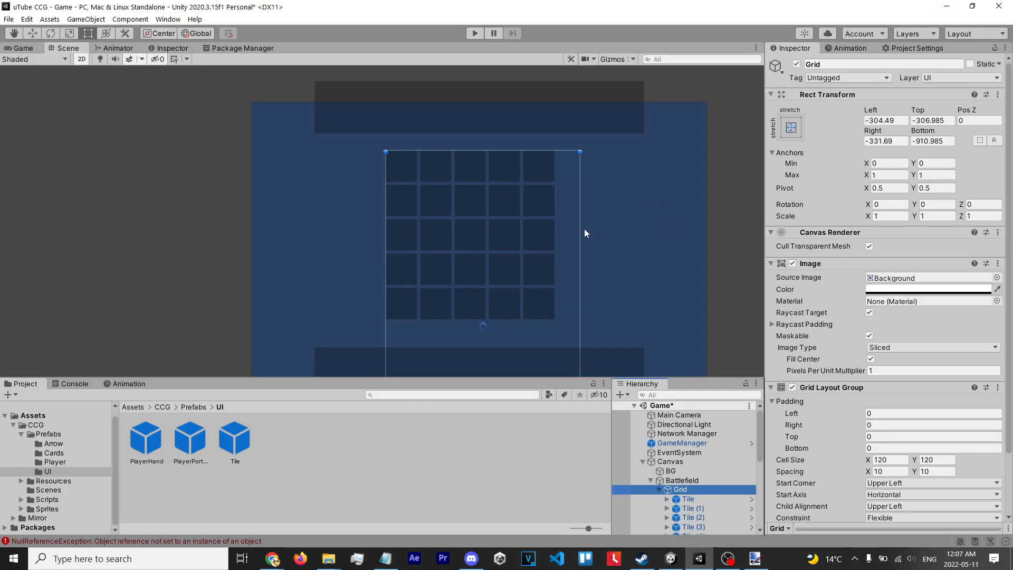
{"action": "mouse_move", "coordinate": [582, 233]}
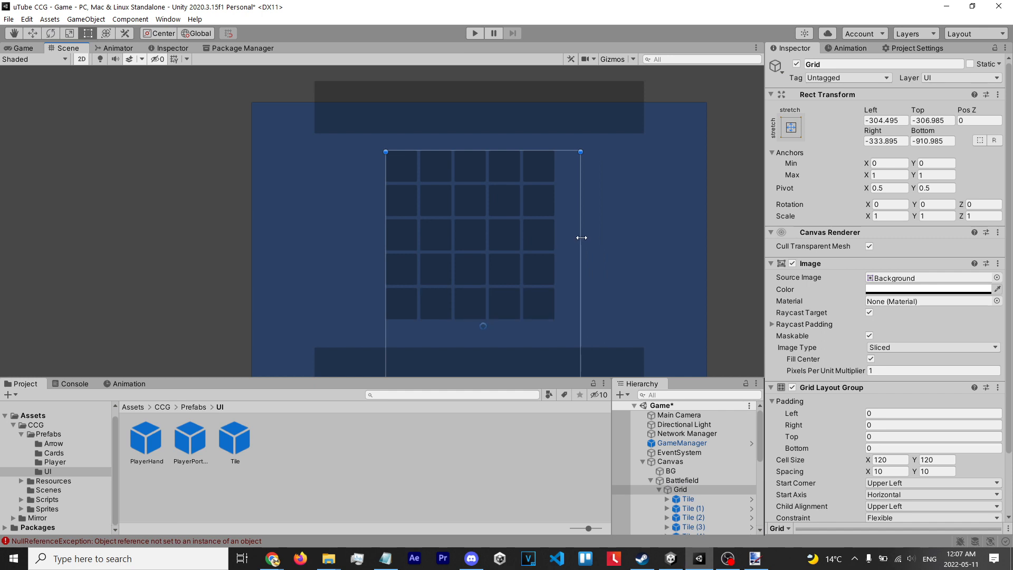
{"action": "mouse_move", "coordinate": [630, 155]}
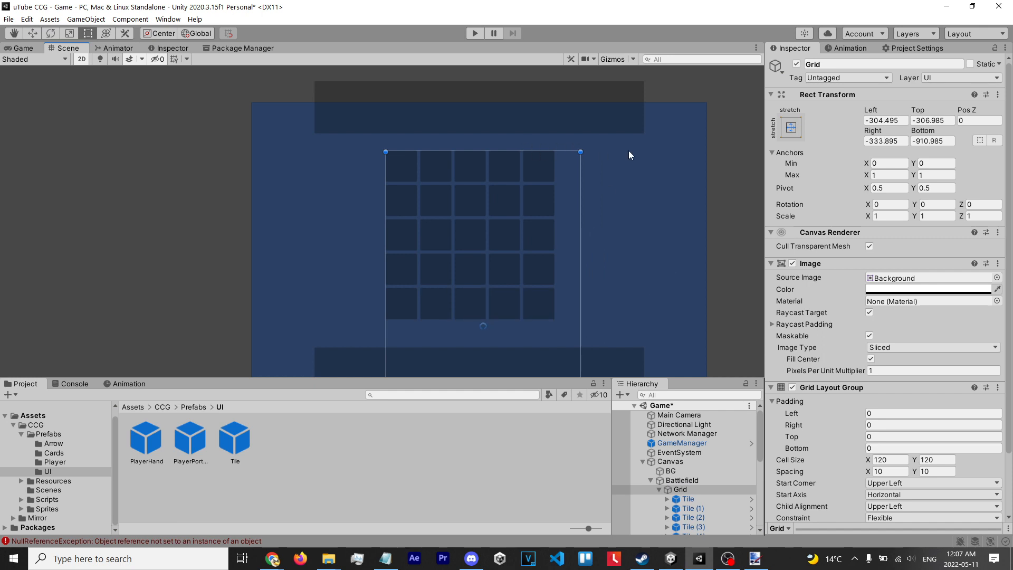
{"action": "mouse_move", "coordinate": [729, 500]}
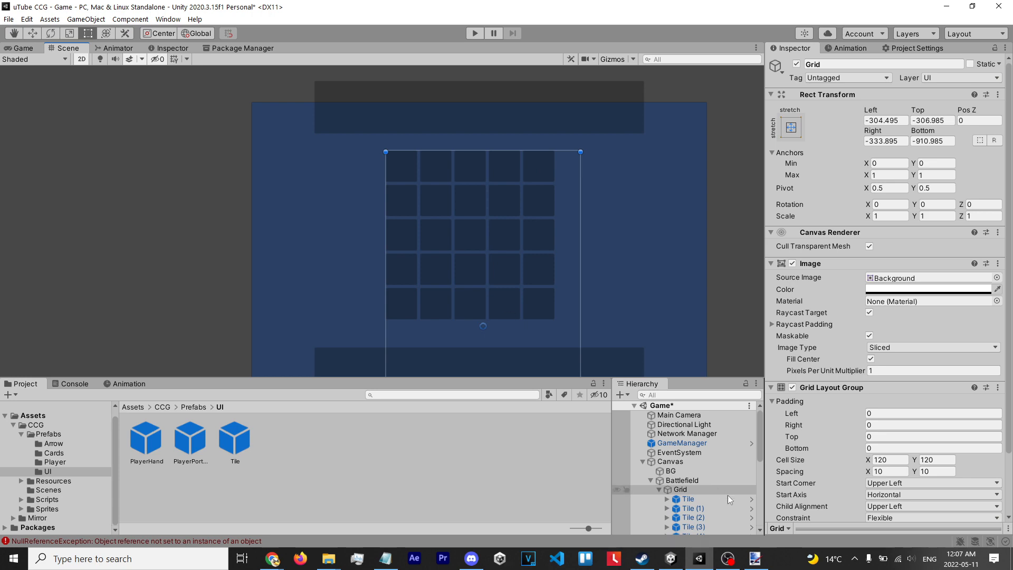
- Return to the numbered neighbour-arrow sketch in paint.net
{"action": "left_click", "coordinate": [754, 558]}
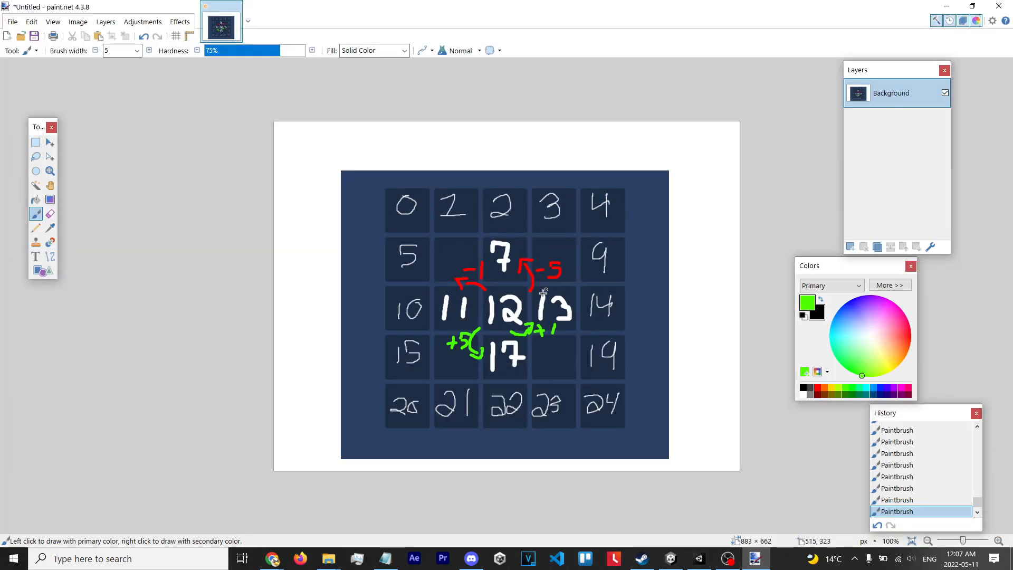
{"action": "mouse_move", "coordinate": [502, 355]}
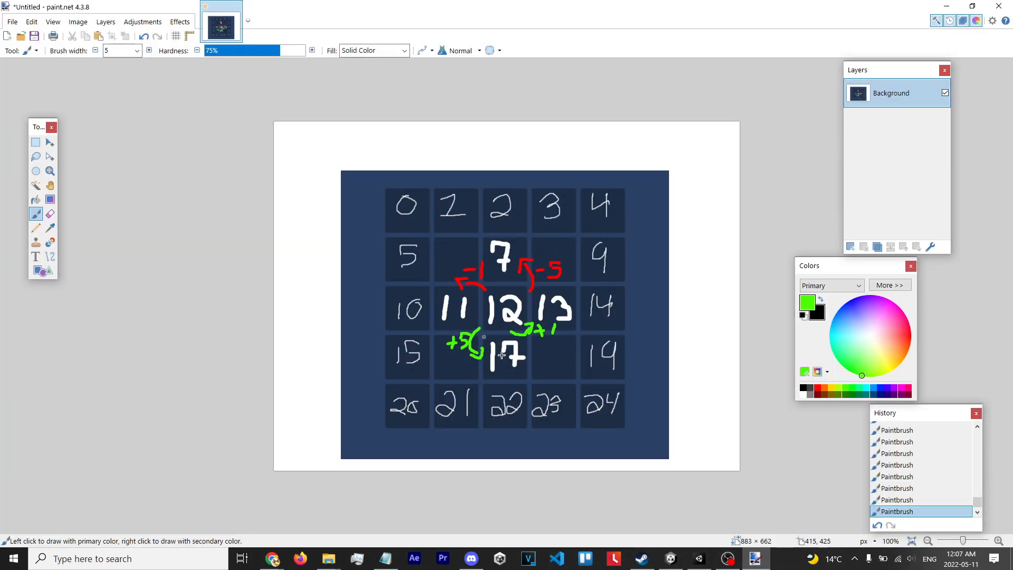